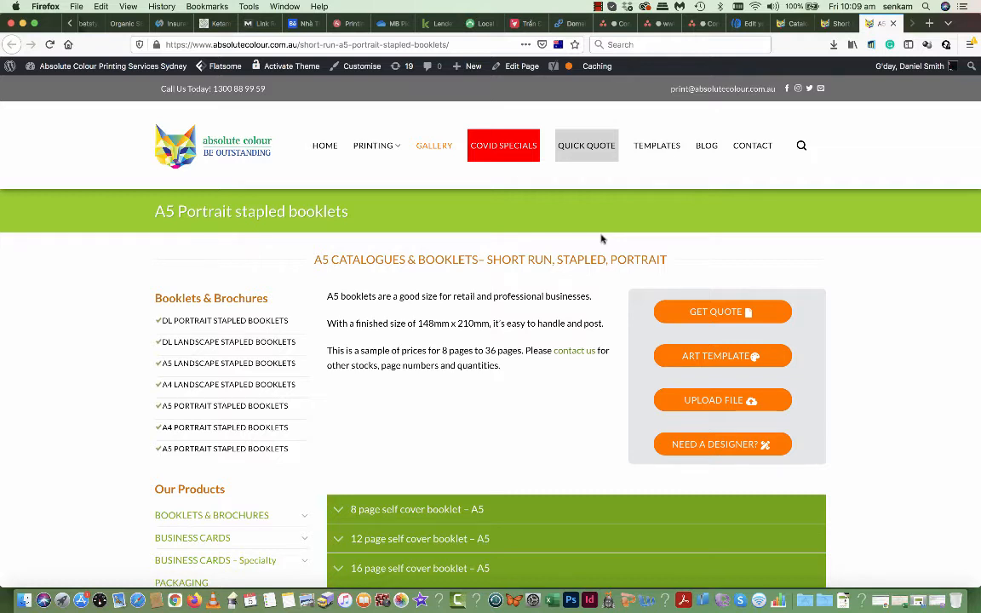
# Review the 36 page self cover booklet prices and open the page in the UX Builder.
pyautogui.scroll(-3)
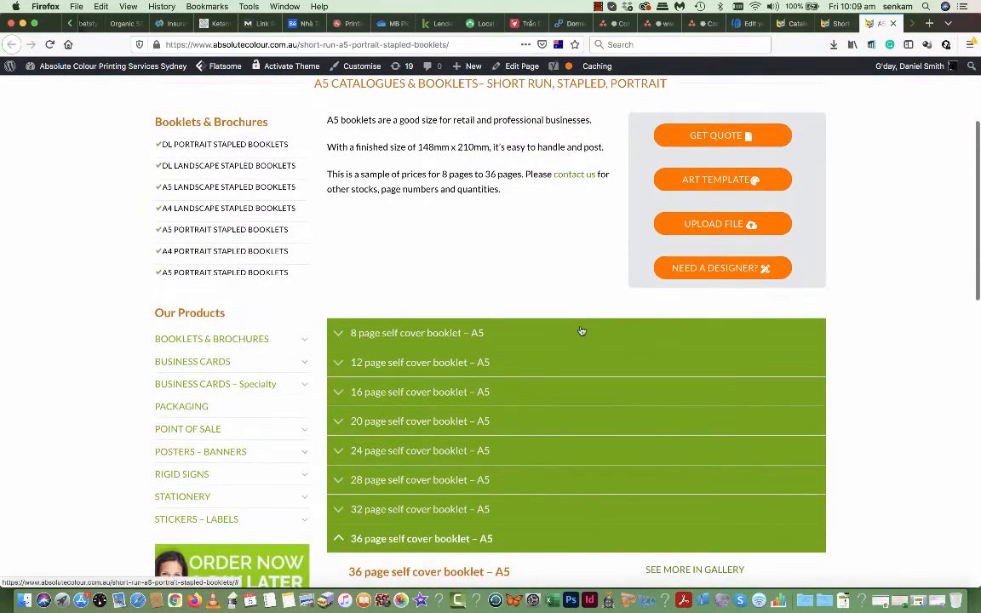
pyautogui.moveTo(566, 378)
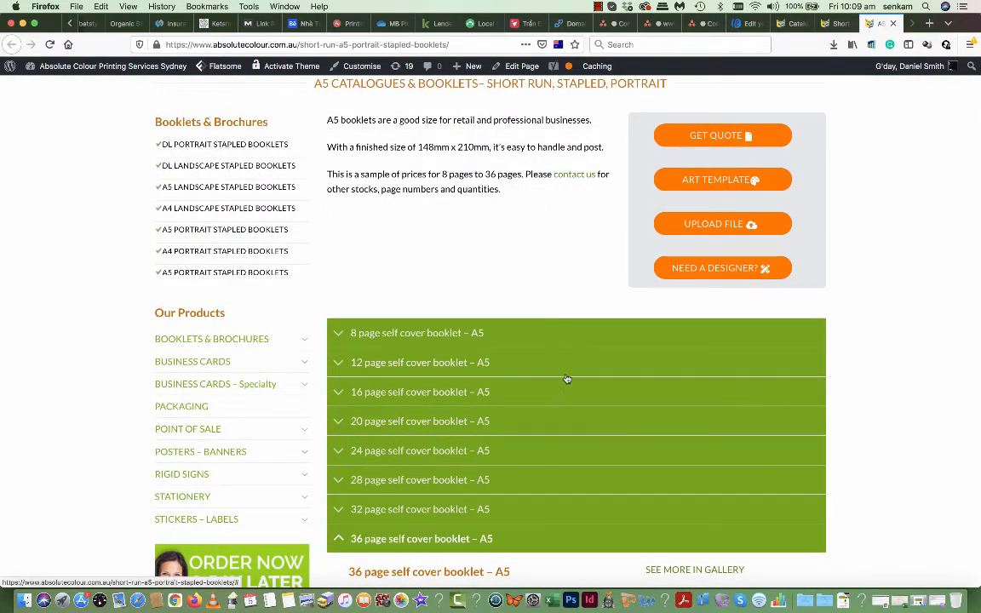
pyautogui.scroll(-3)
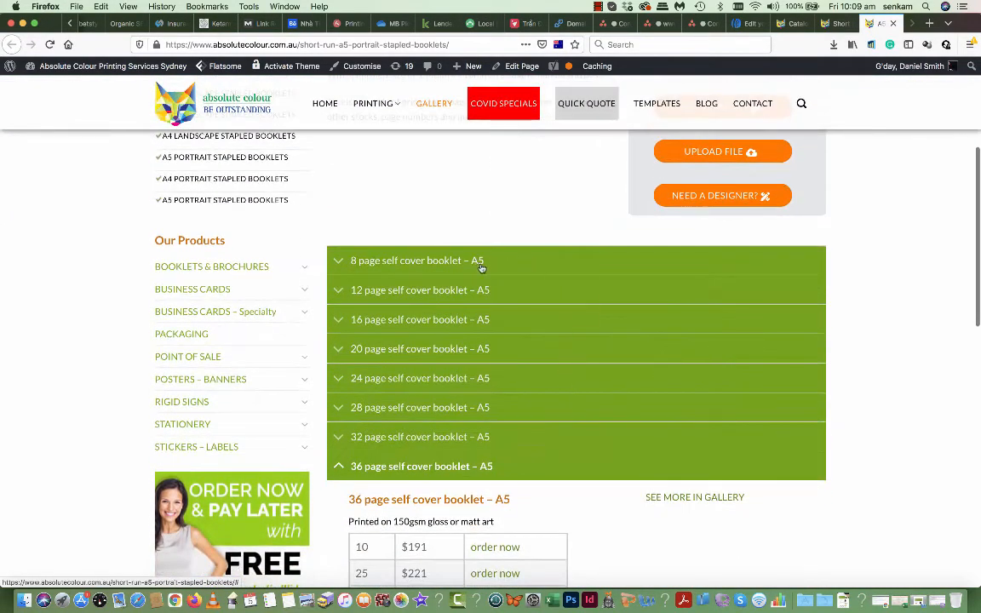
pyautogui.moveTo(374, 259)
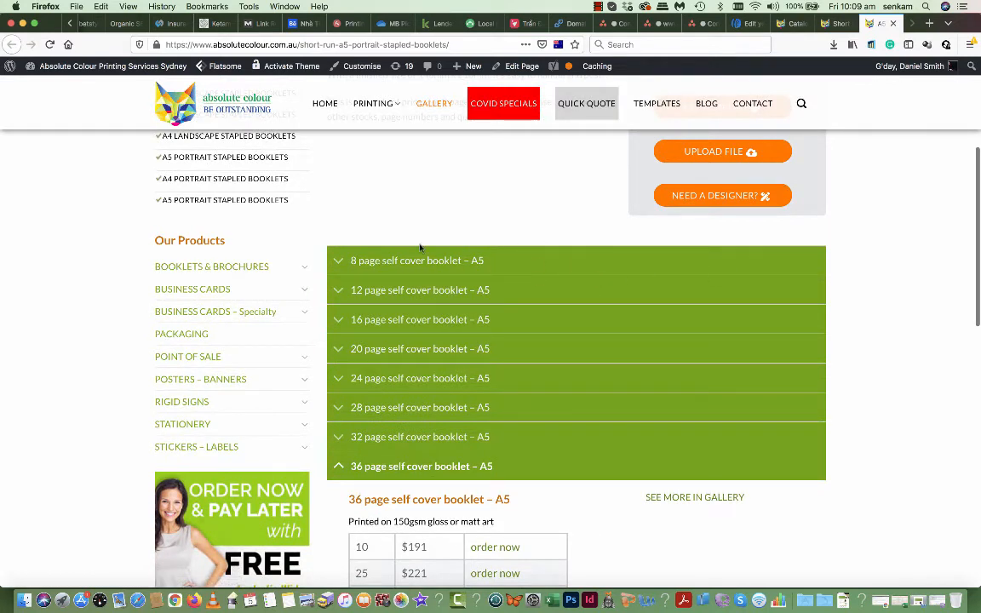
pyautogui.moveTo(671, 249)
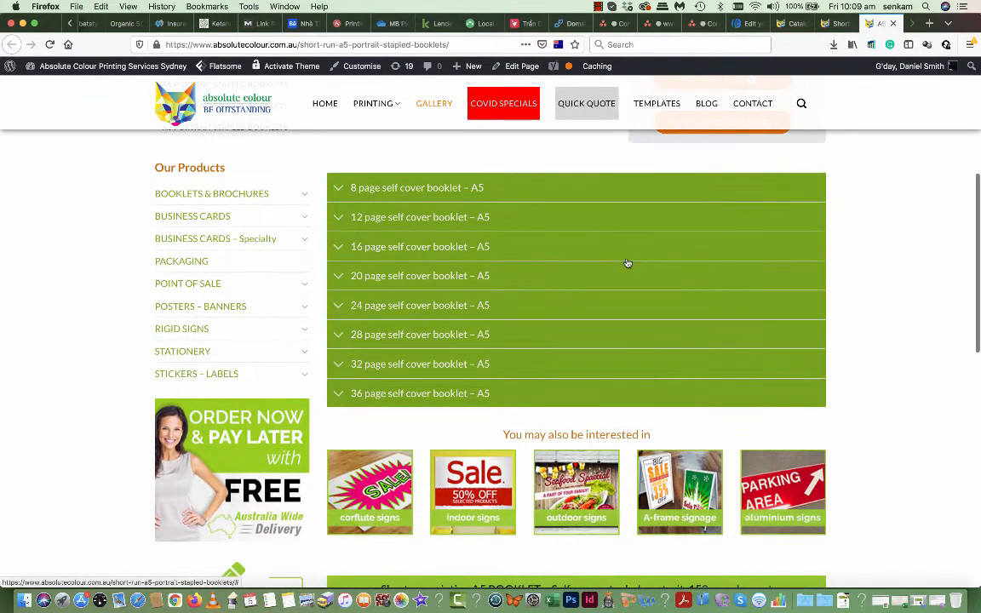
pyautogui.click(50, 44)
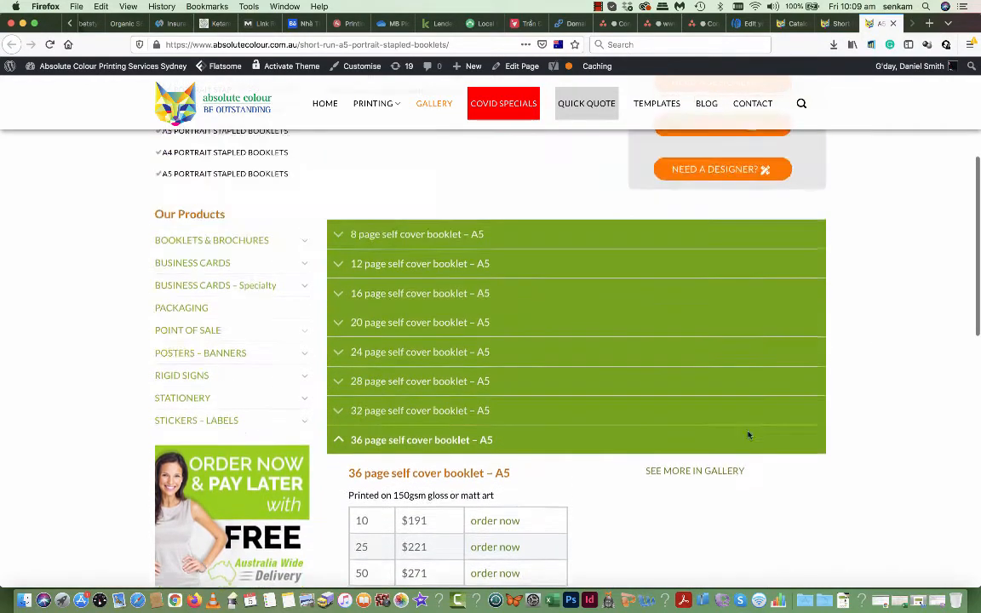
pyautogui.scroll(-3)
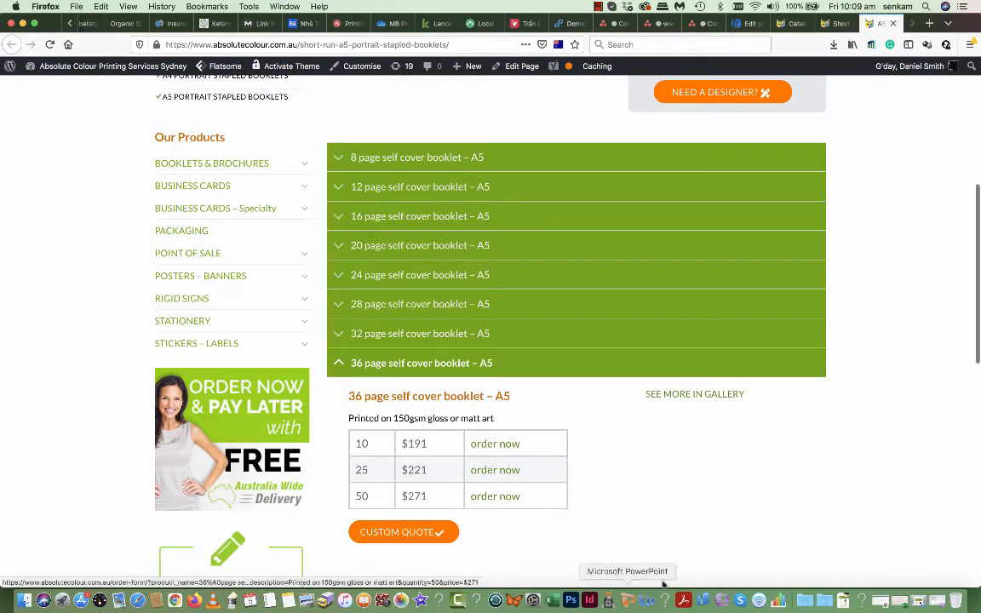
pyautogui.moveTo(696, 504)
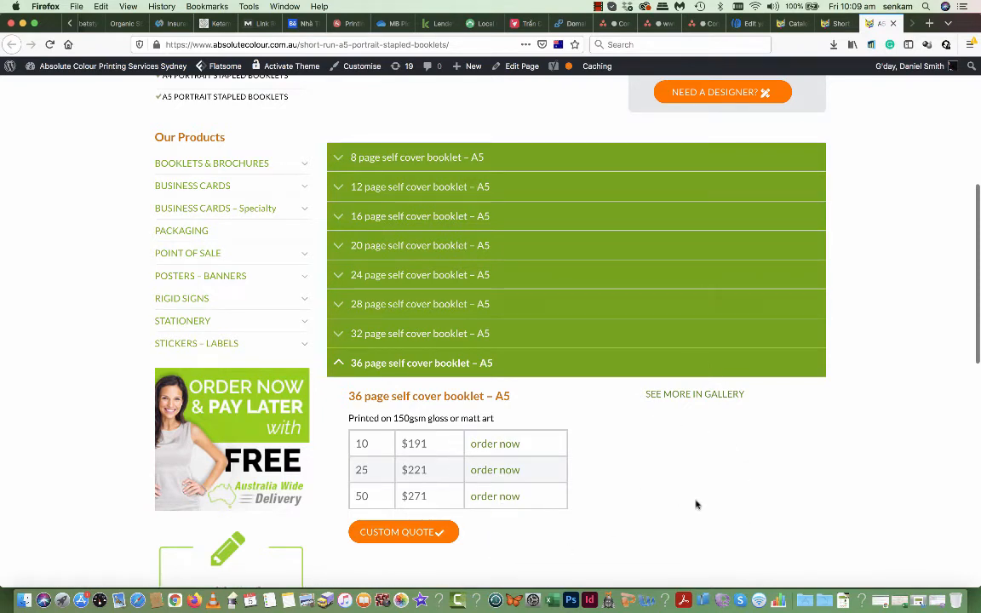
pyautogui.moveTo(538, 145)
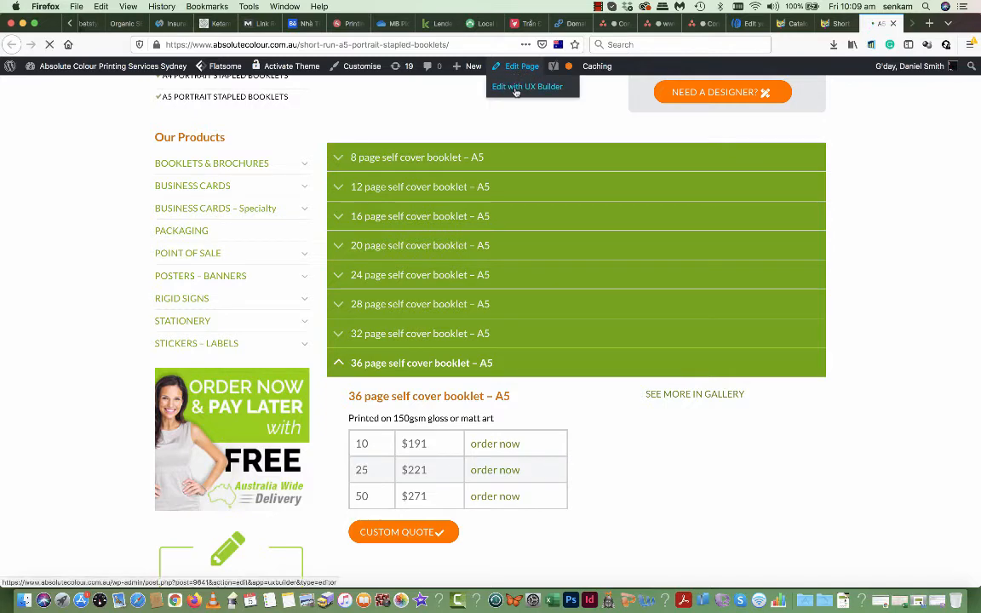
pyautogui.click(528, 85)
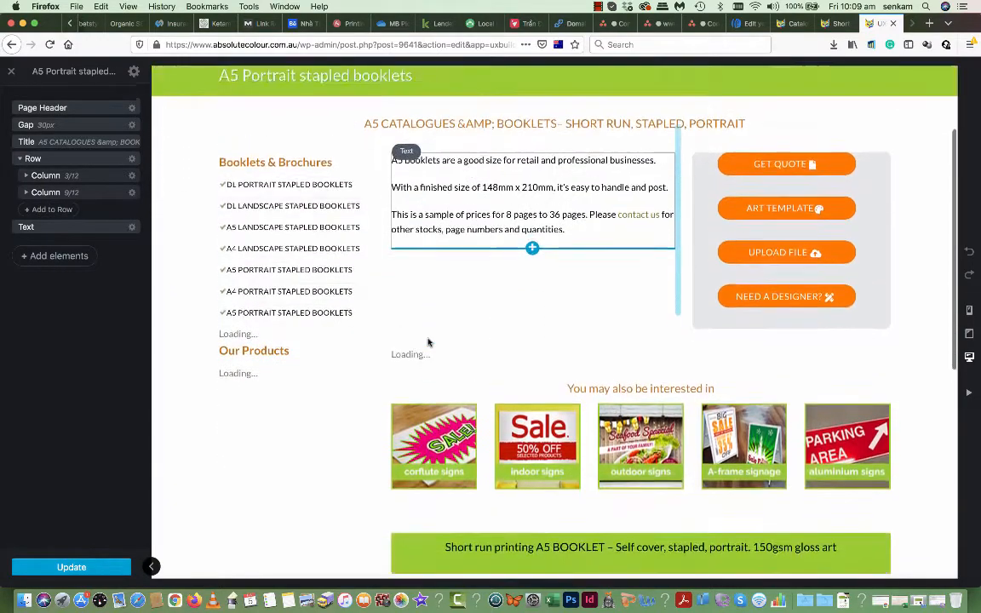
# Add an Image element to the empty column beside the price table, reaching the image picker.
pyautogui.scroll(-3)
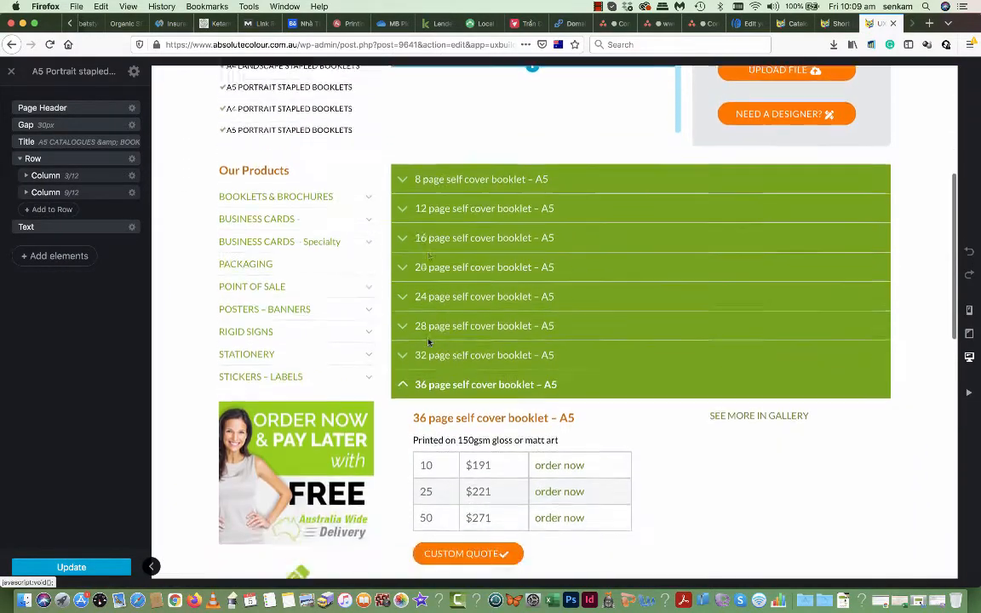
pyautogui.scroll(-3)
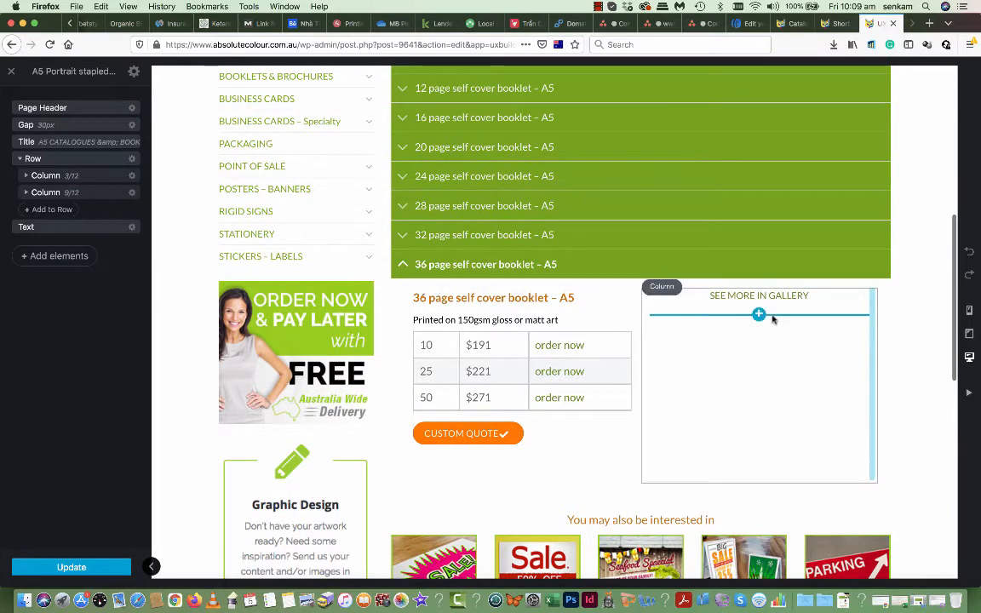
pyautogui.moveTo(746, 344)
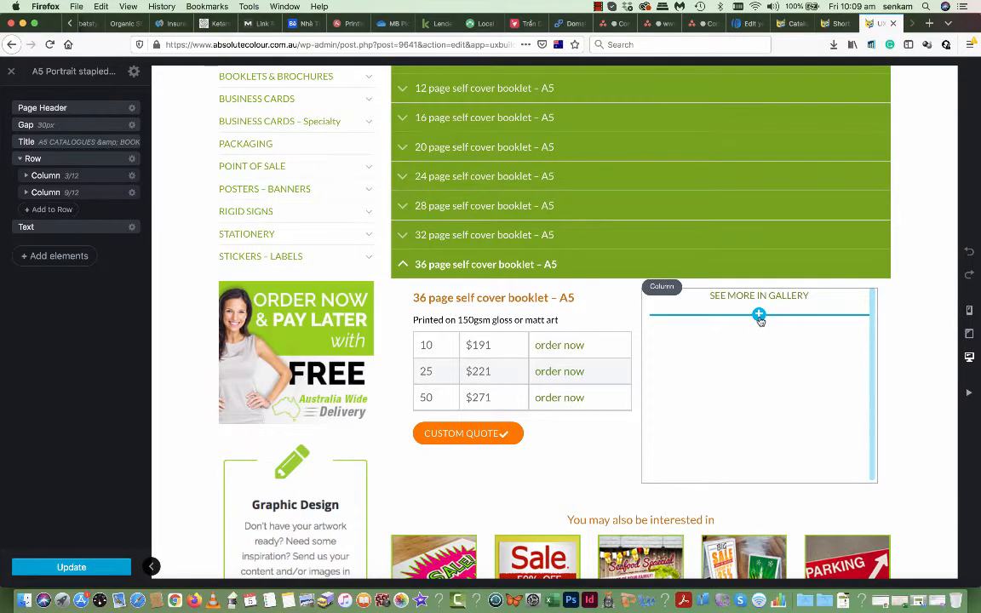
pyautogui.click(54, 255)
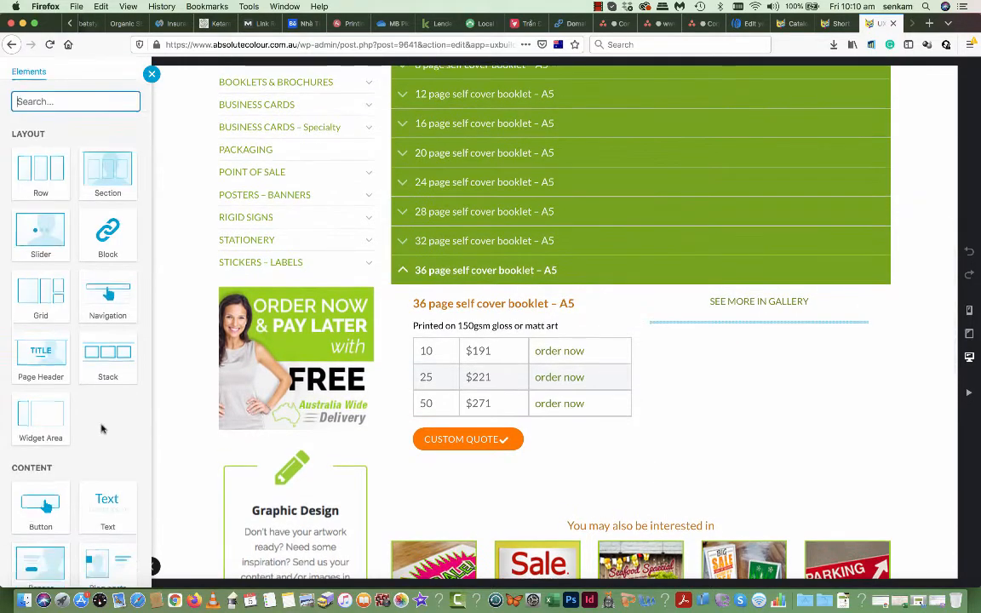
pyautogui.scroll(-3)
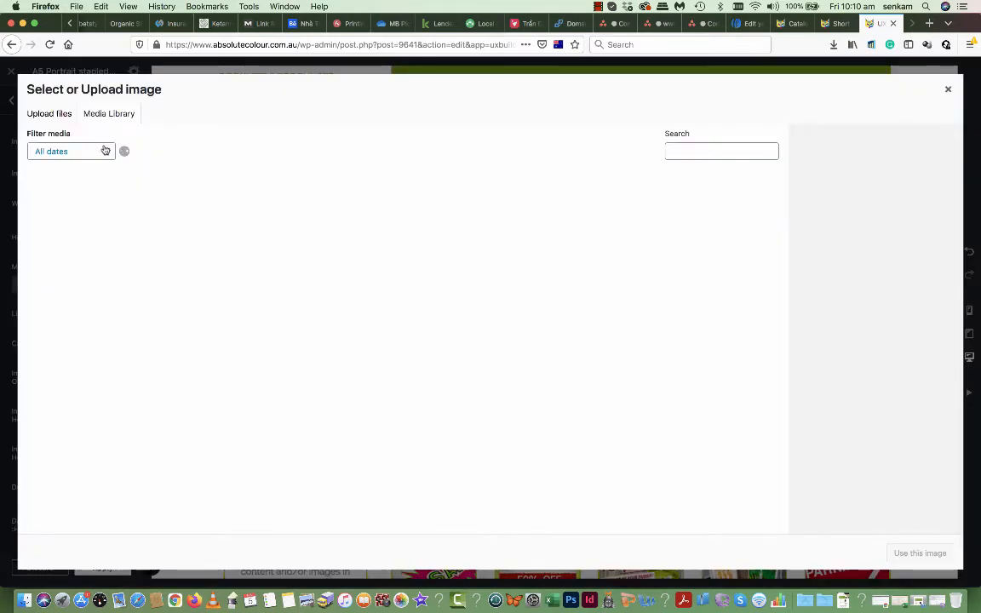
# Find the A5 stapled booklet centre-spread photo and describe it as A5-stapled-booklet-brochure-centre-spread.
pyautogui.click(109, 113)
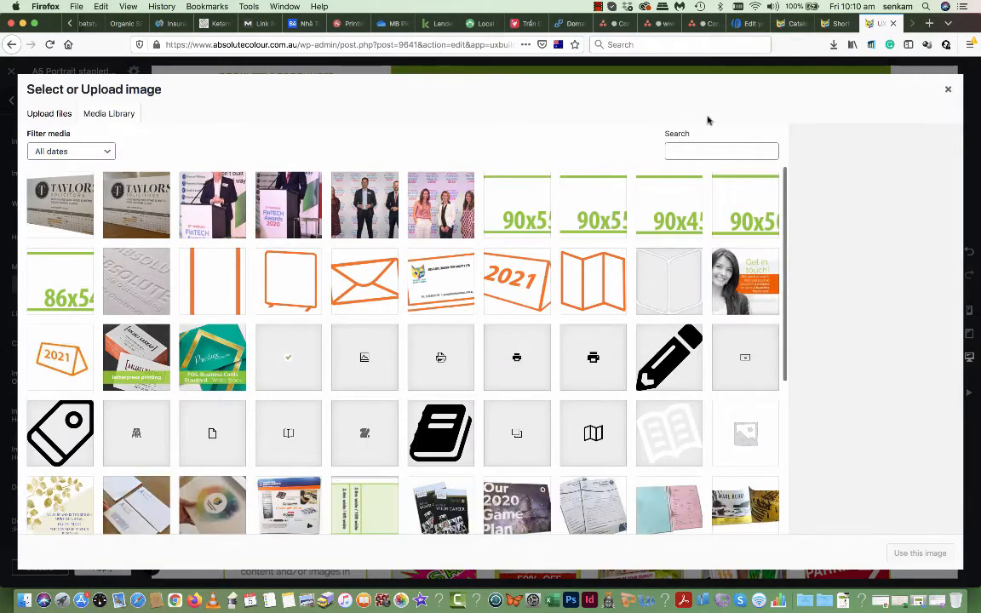
pyautogui.write('A4')
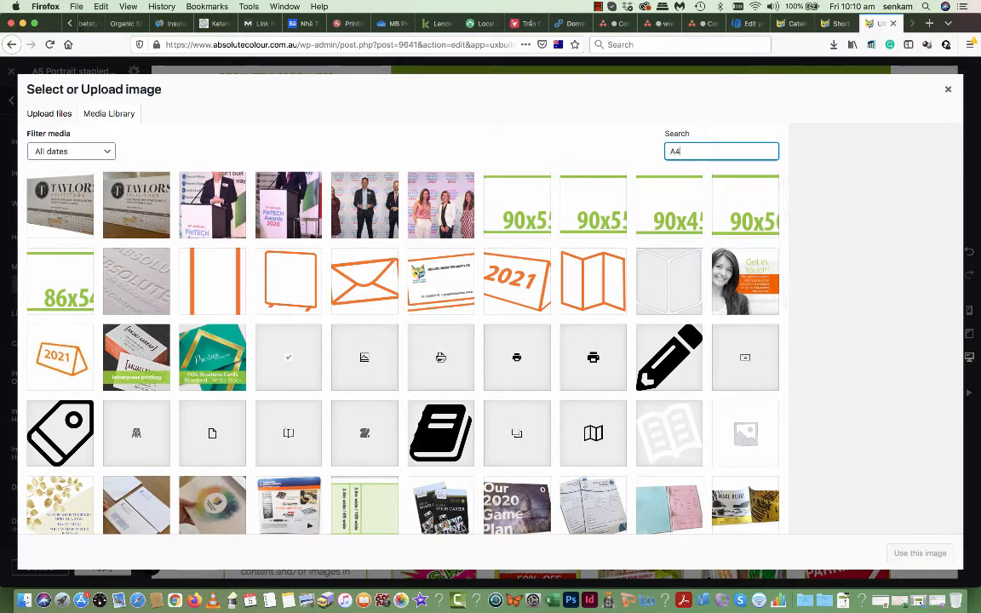
pyautogui.write('A5')
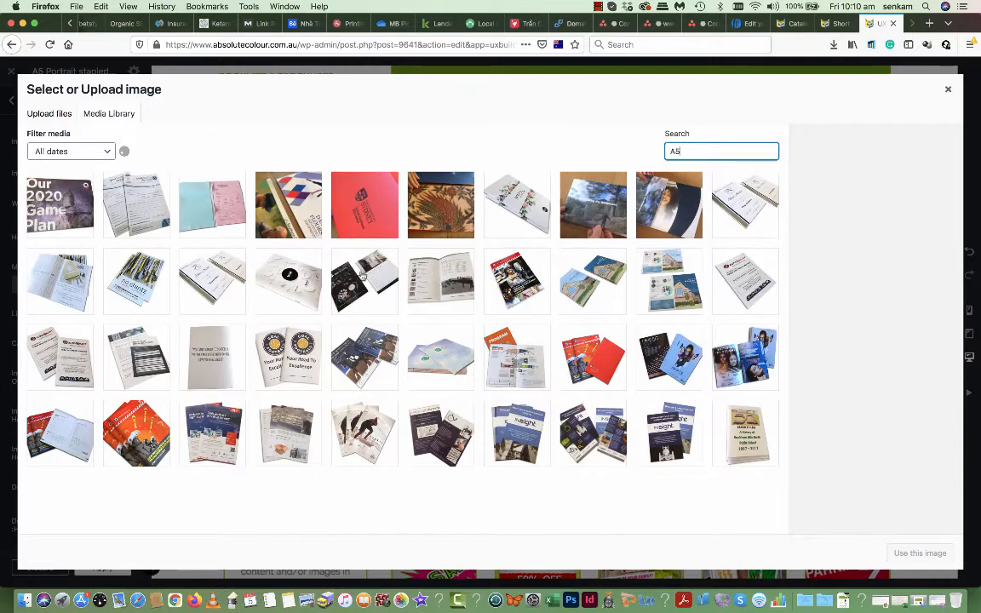
pyautogui.scroll(-3)
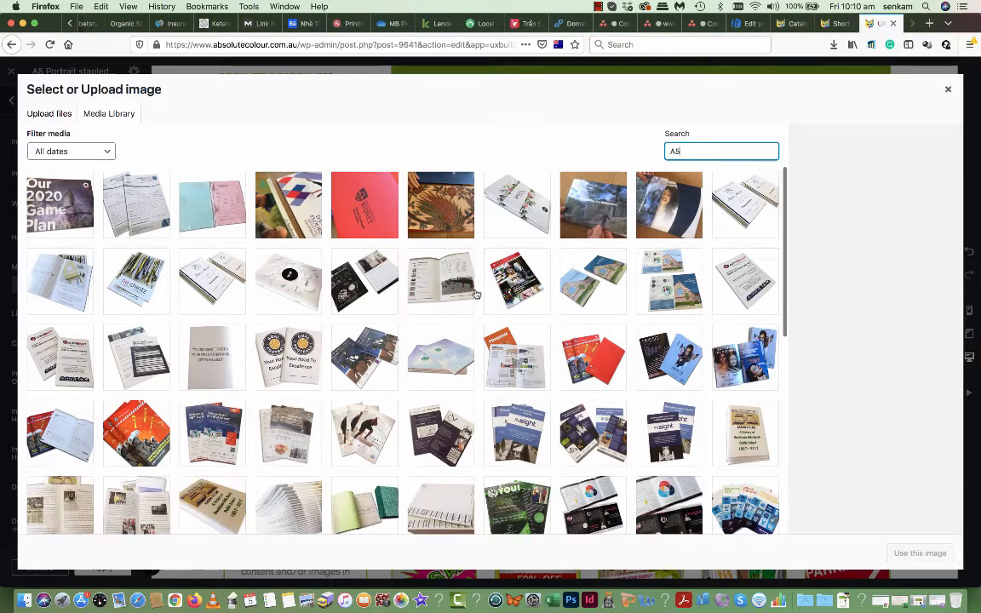
pyautogui.moveTo(446, 296)
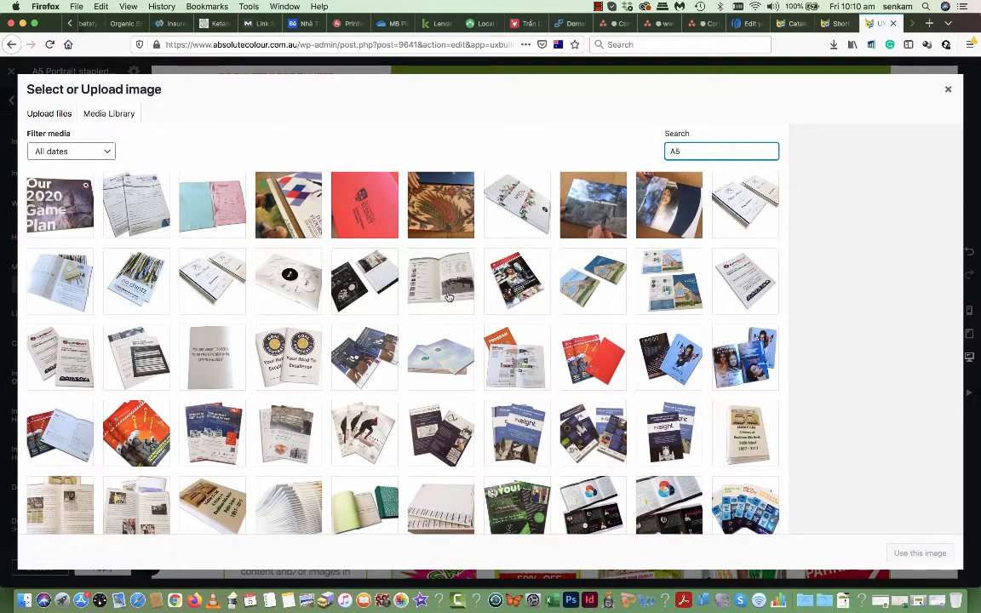
pyautogui.click(440, 281)
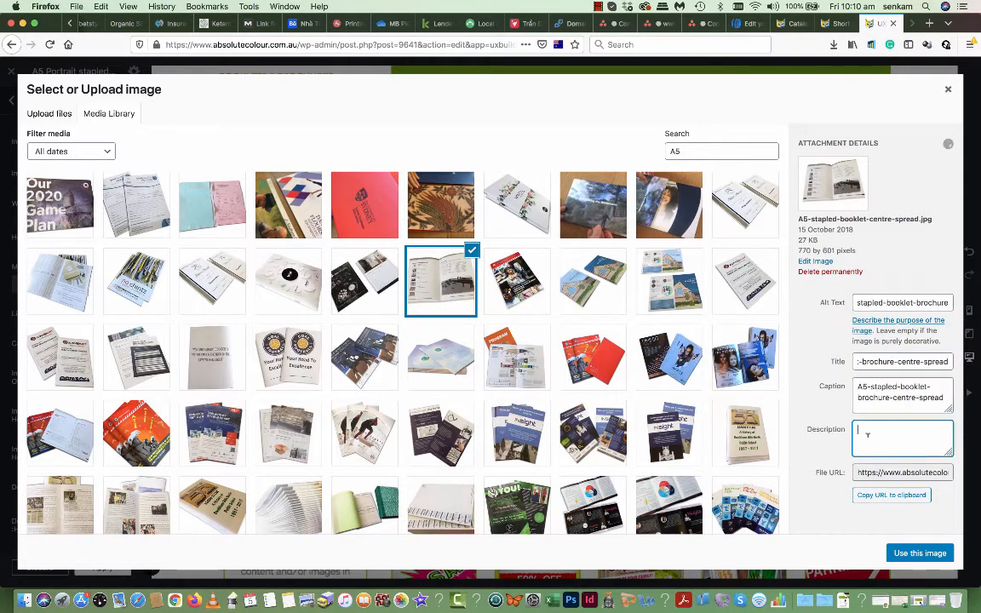
pyautogui.write('A5-stapled-booklet-brochure-centre-spread')
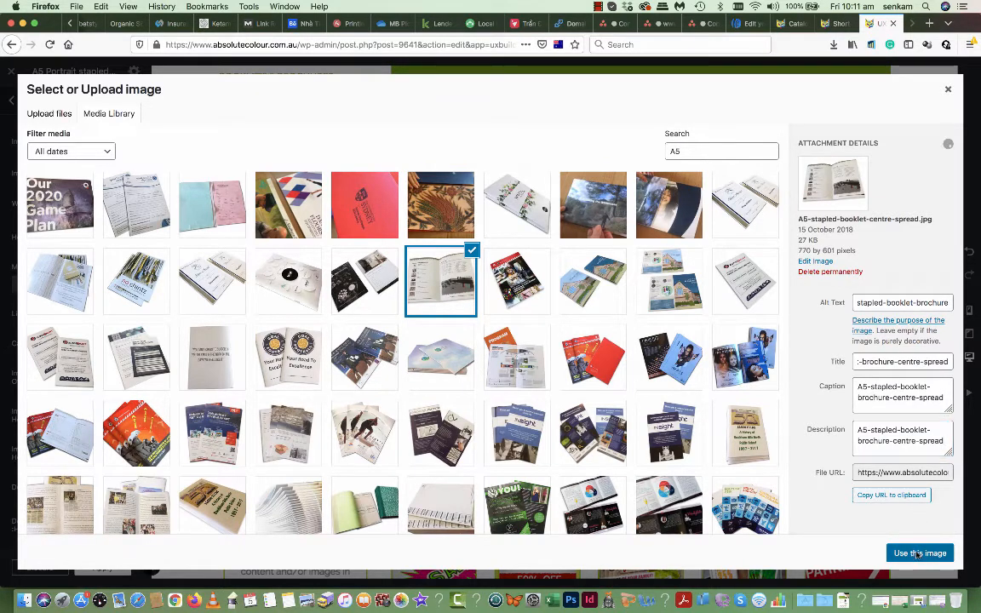
# Insert the centre-spread photo beside the 36 page price table and save the page.
pyautogui.click(920, 552)
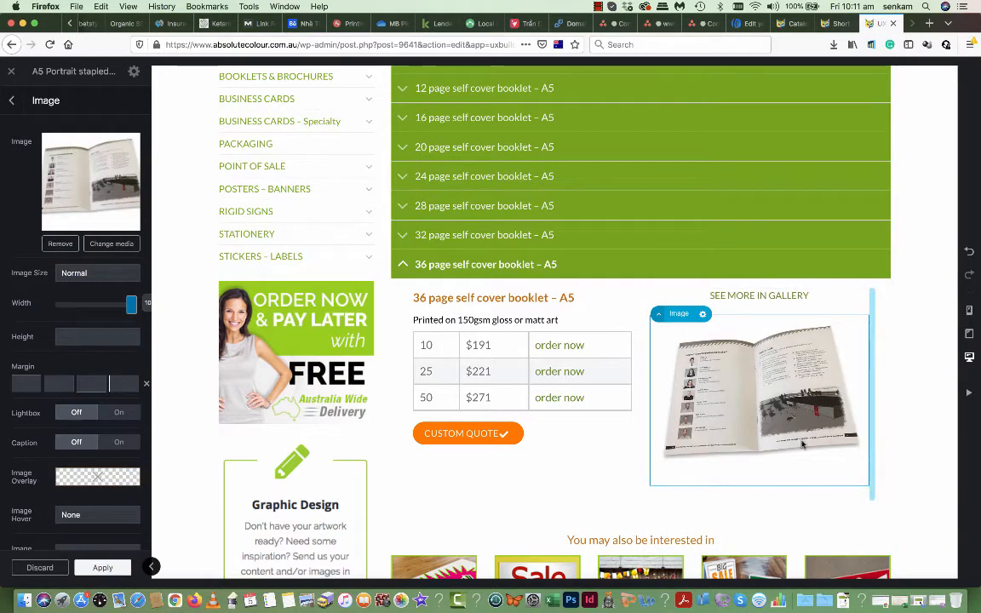
pyautogui.moveTo(763, 276)
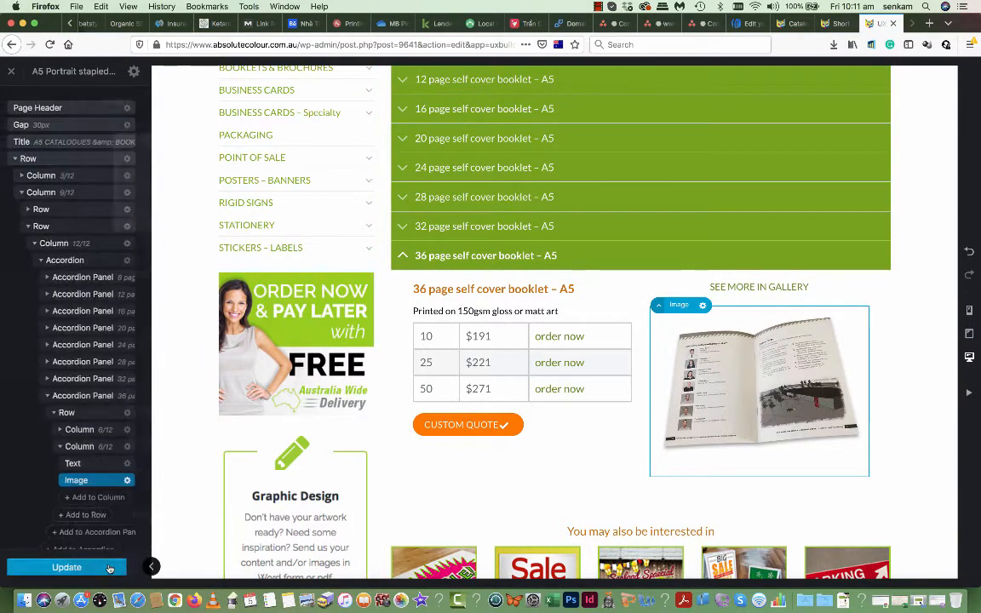
pyautogui.click(67, 567)
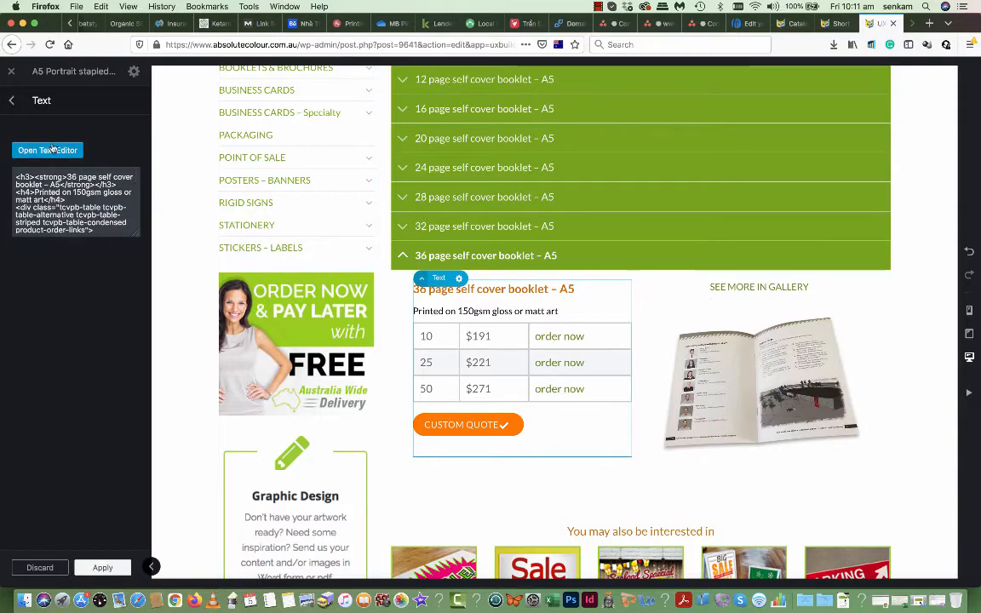
# Edit the first price row to 9 copies for $192 and apply it to the page.
pyautogui.click(47, 150)
pyautogui.write('9')
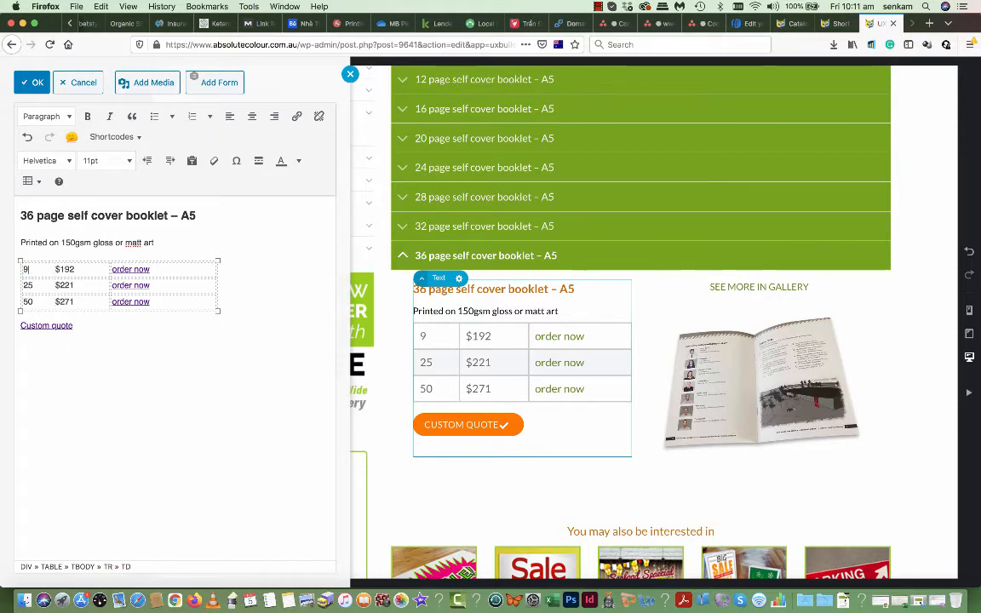
pyautogui.moveTo(34, 82)
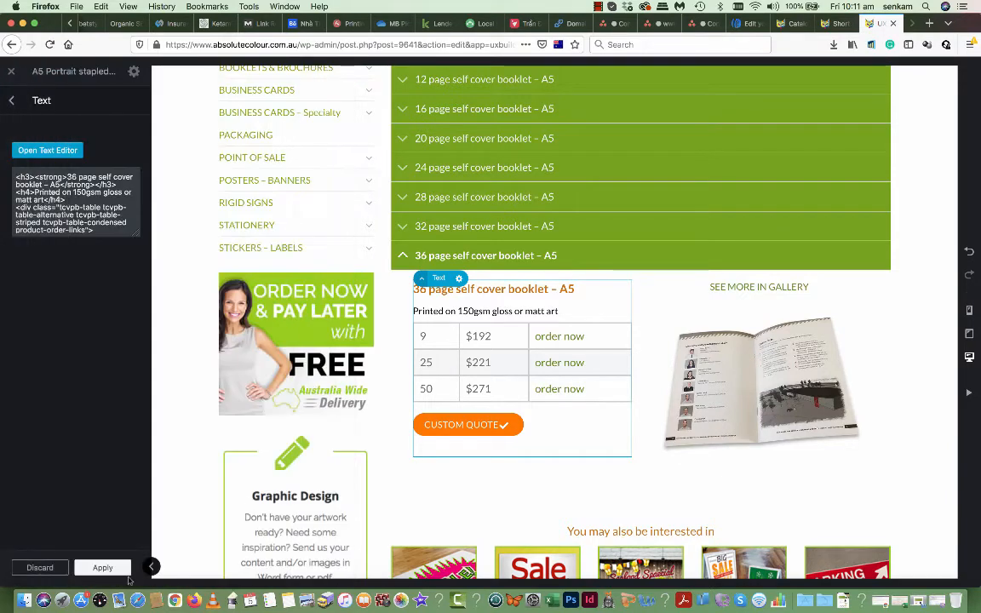
pyautogui.click(102, 567)
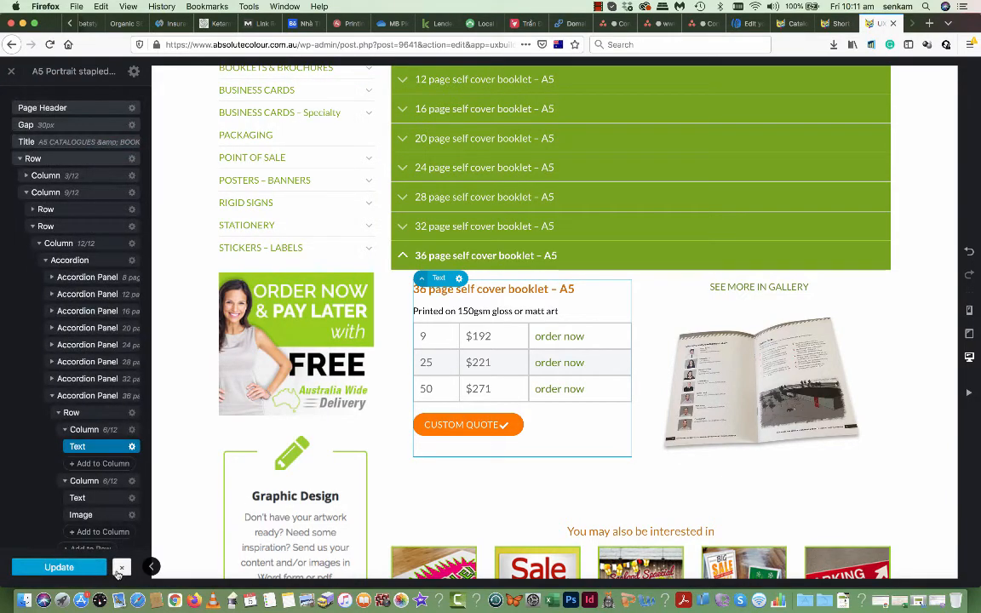
# Check the 36 page accordion panel's title and leave all price panels collapsed.
pyautogui.click(58, 566)
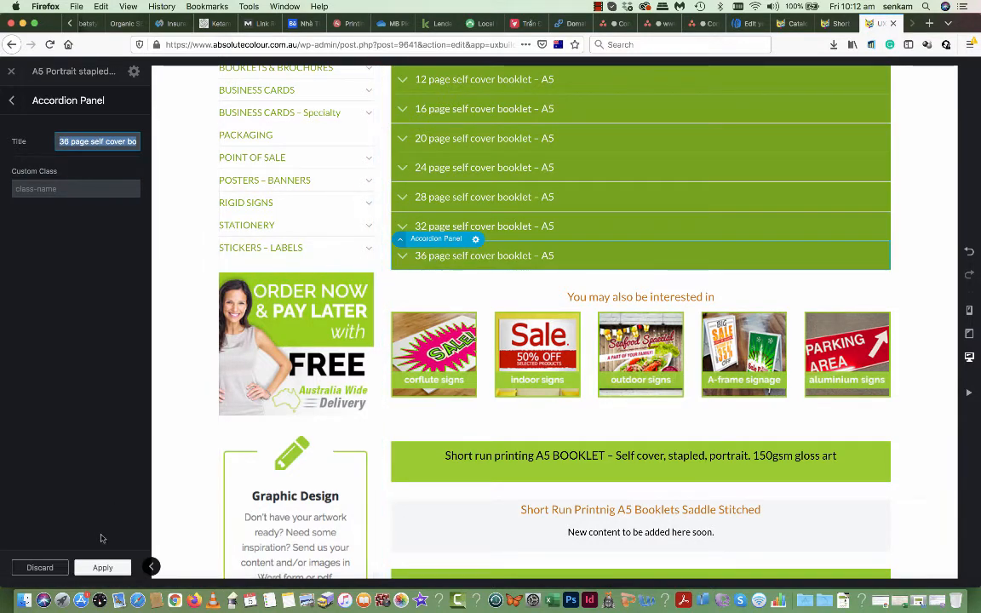
pyautogui.click(12, 101)
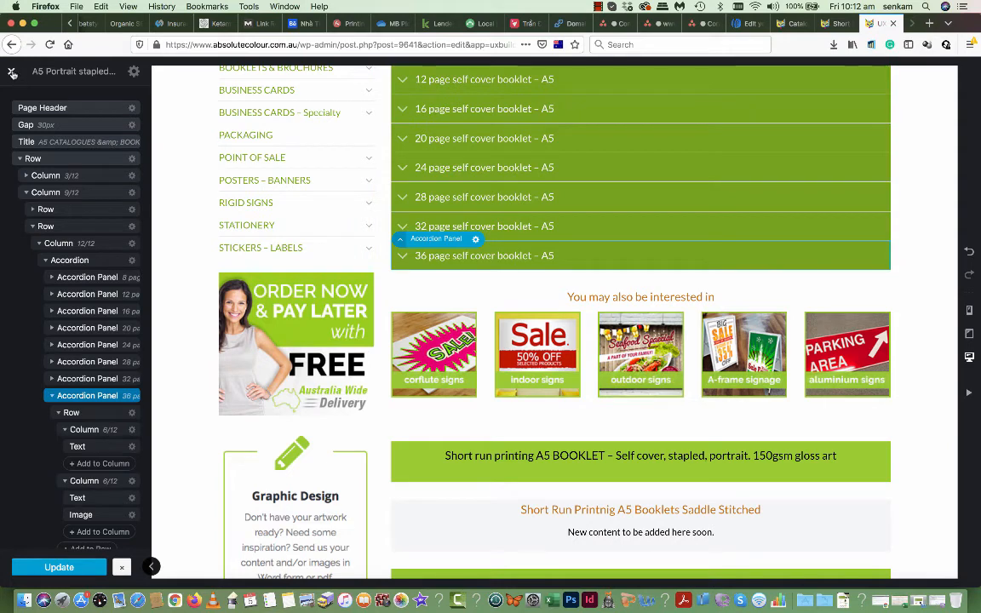
# Verify the live page lists 9 for $192 and its order summary totals $192, then return.
pyautogui.click(58, 567)
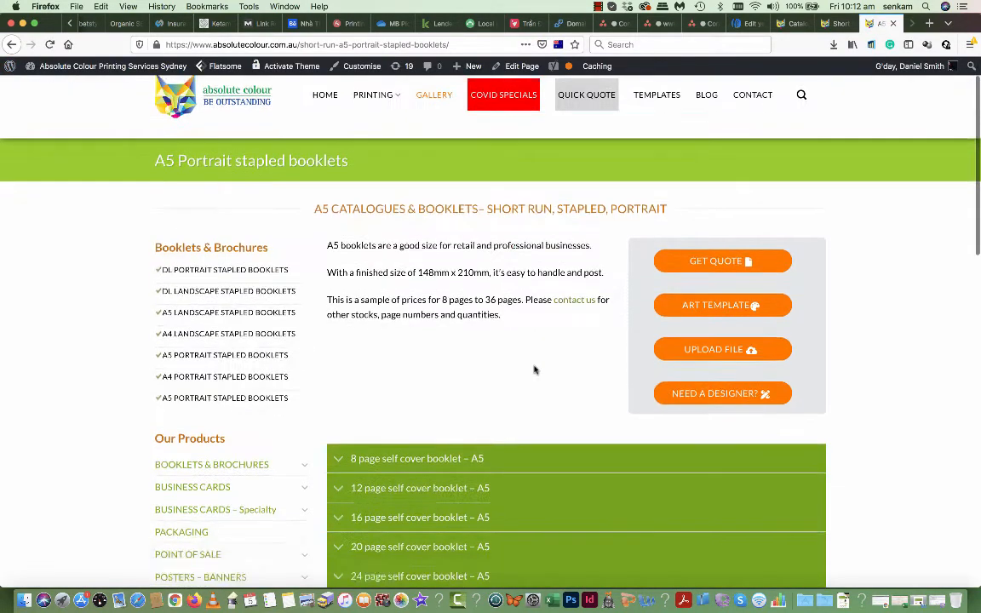
pyautogui.scroll(-3)
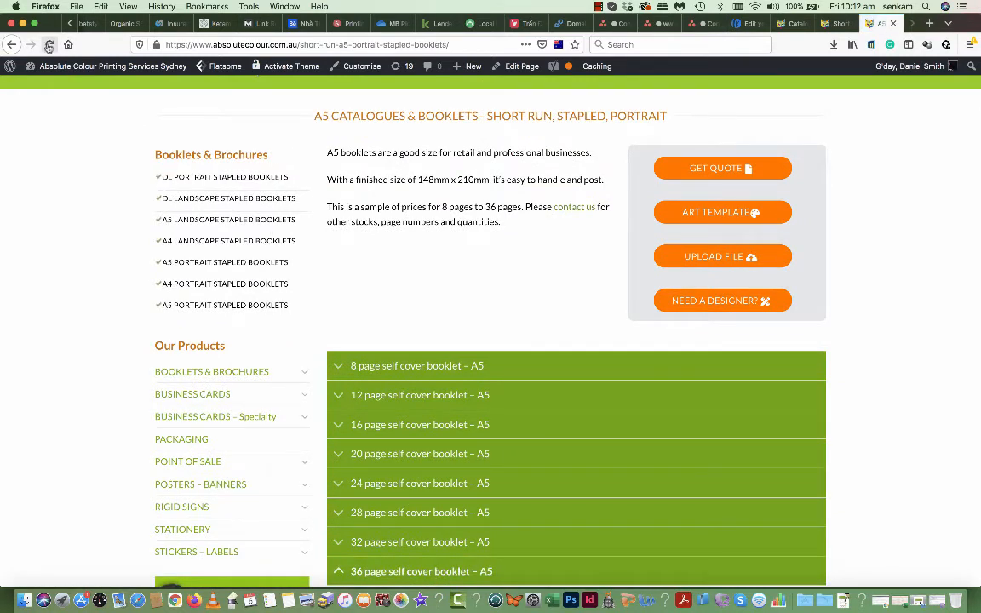
pyautogui.scroll(-3)
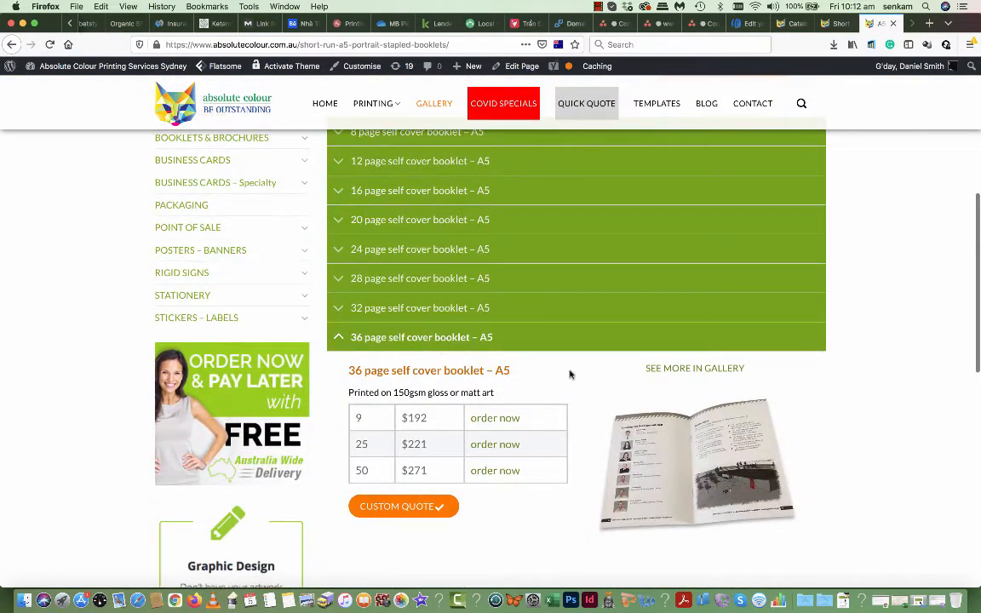
pyautogui.moveTo(485, 427)
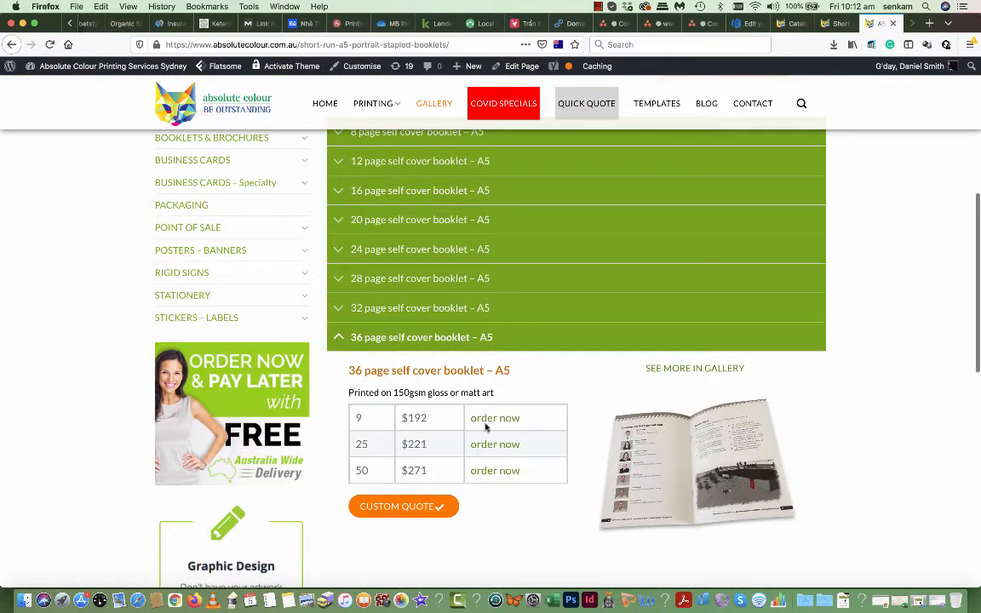
pyautogui.click(494, 417)
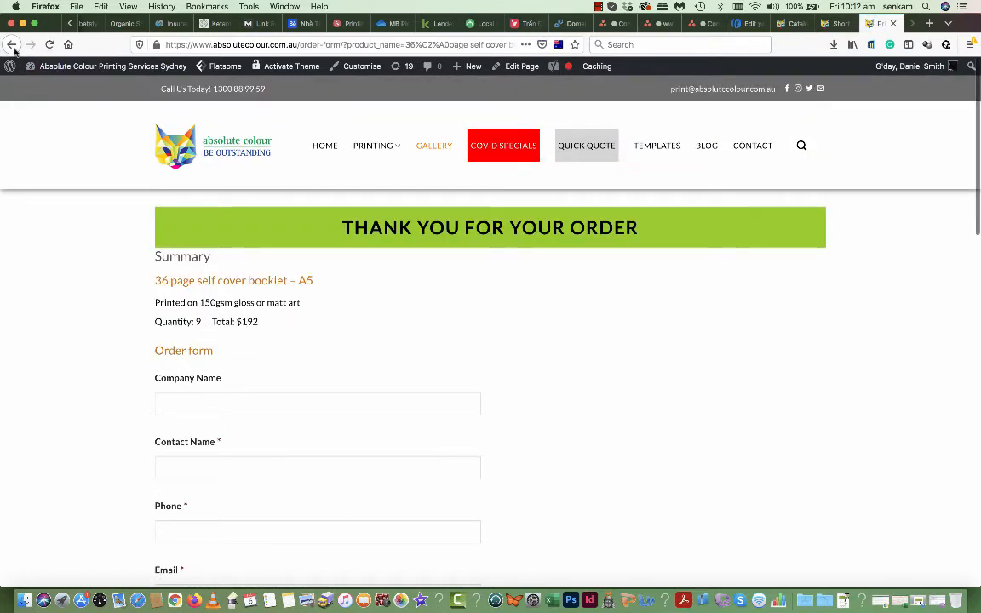
pyautogui.moveTo(12, 44)
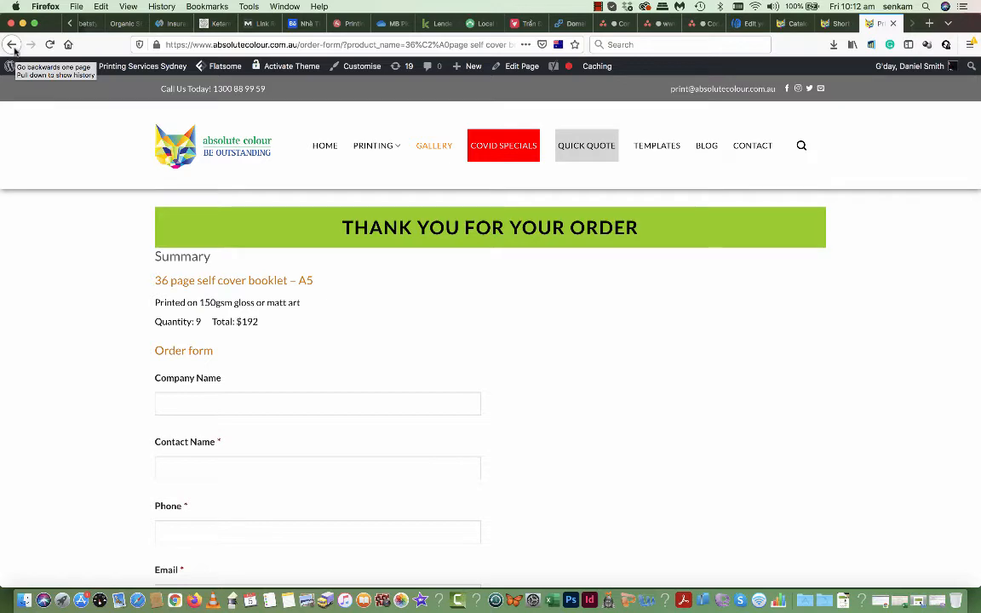
pyautogui.click(12, 44)
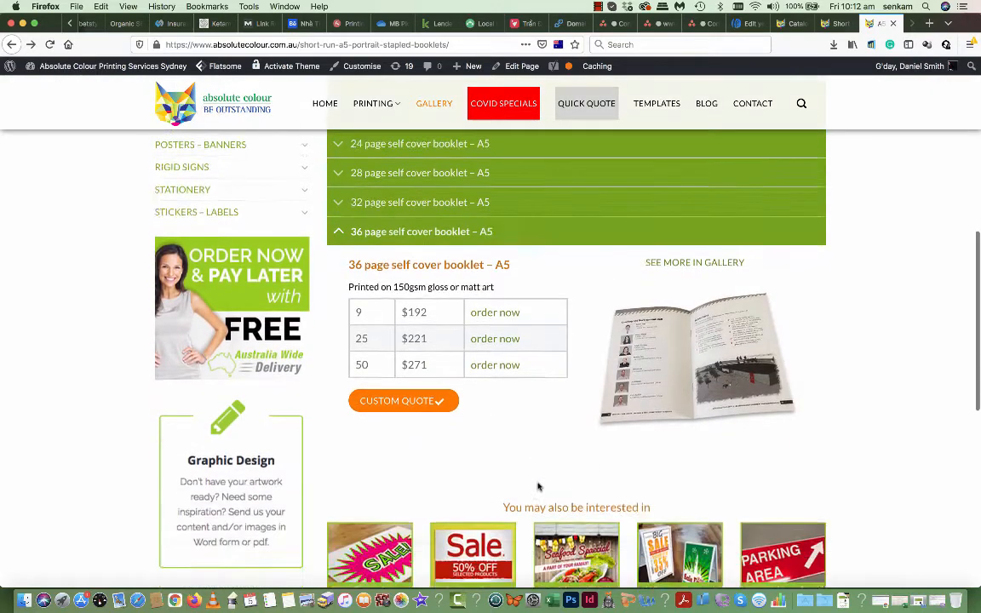
pyautogui.scroll(3)
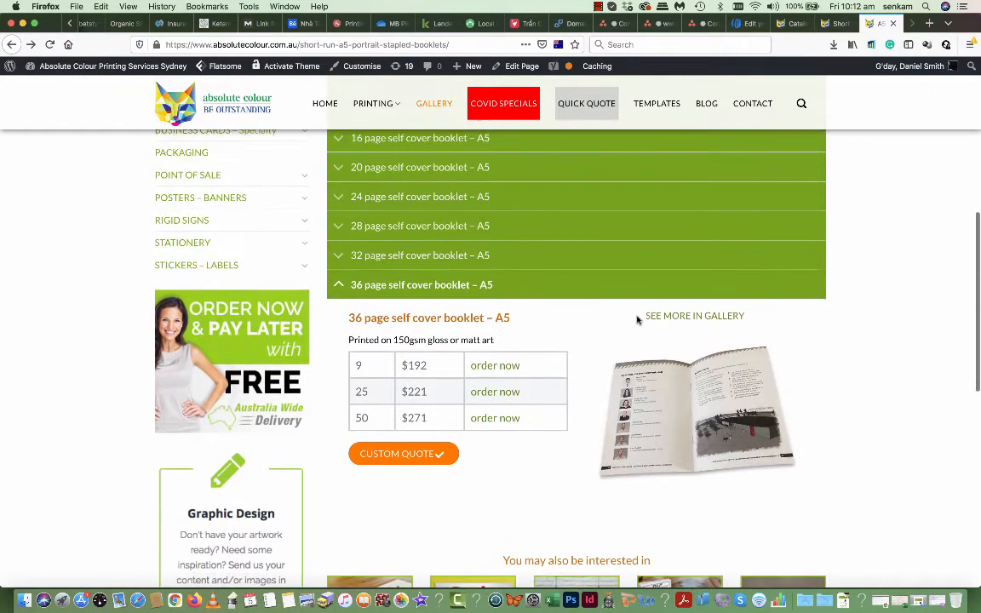
pyautogui.scroll(3)
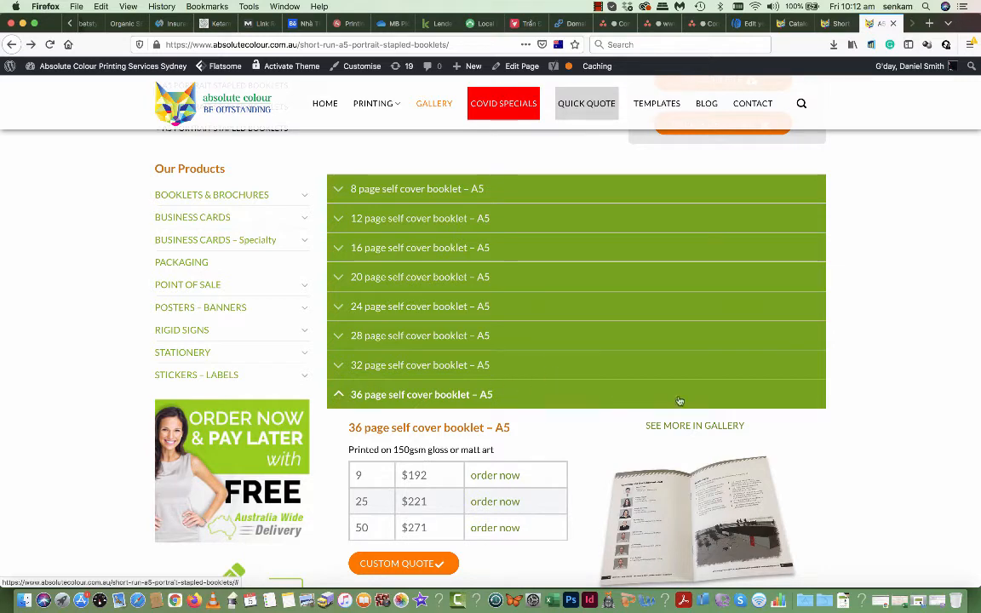
pyautogui.moveTo(623, 402)
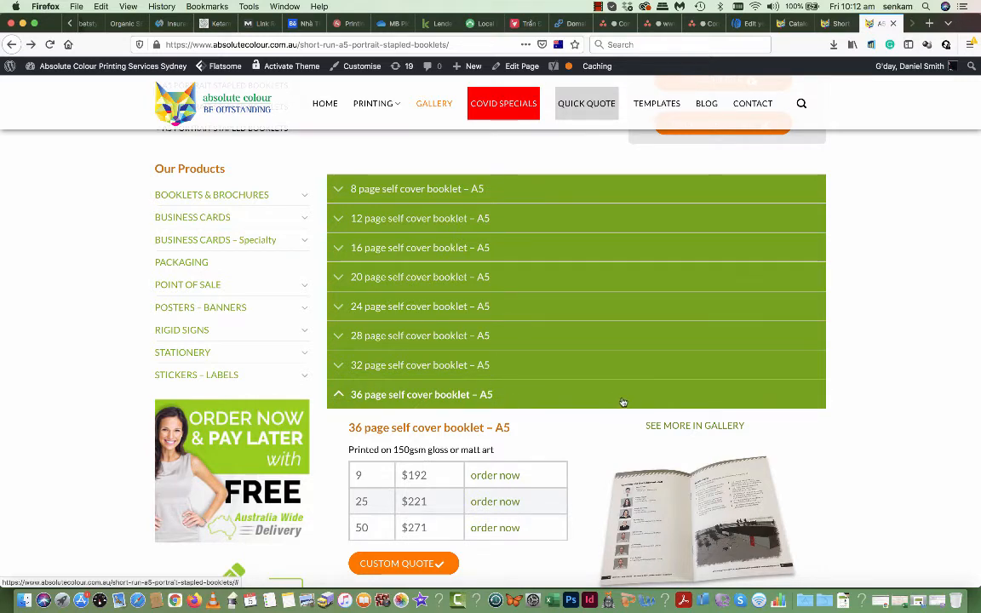
pyautogui.scroll(-3)
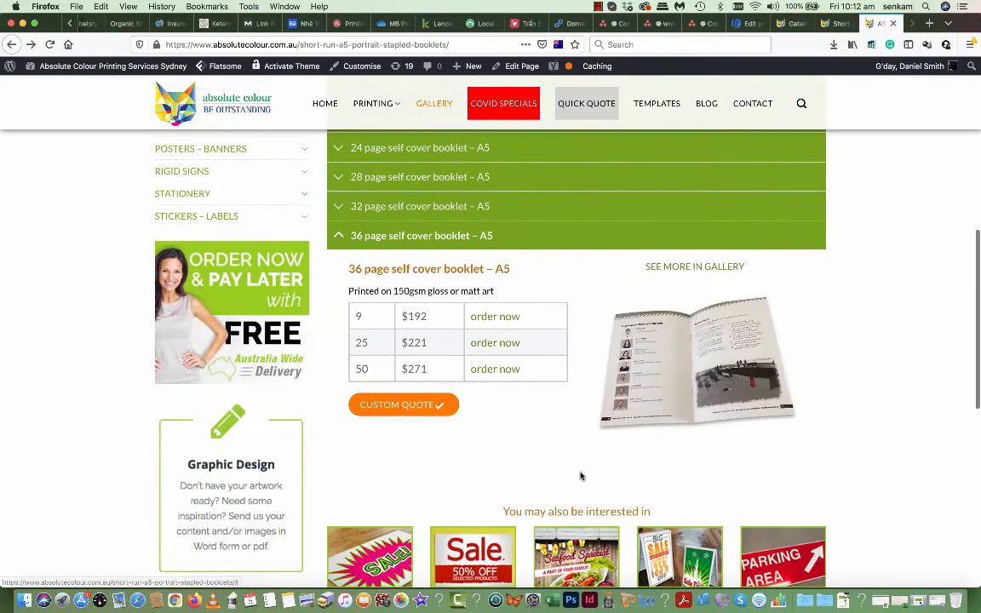
pyautogui.scroll(-3)
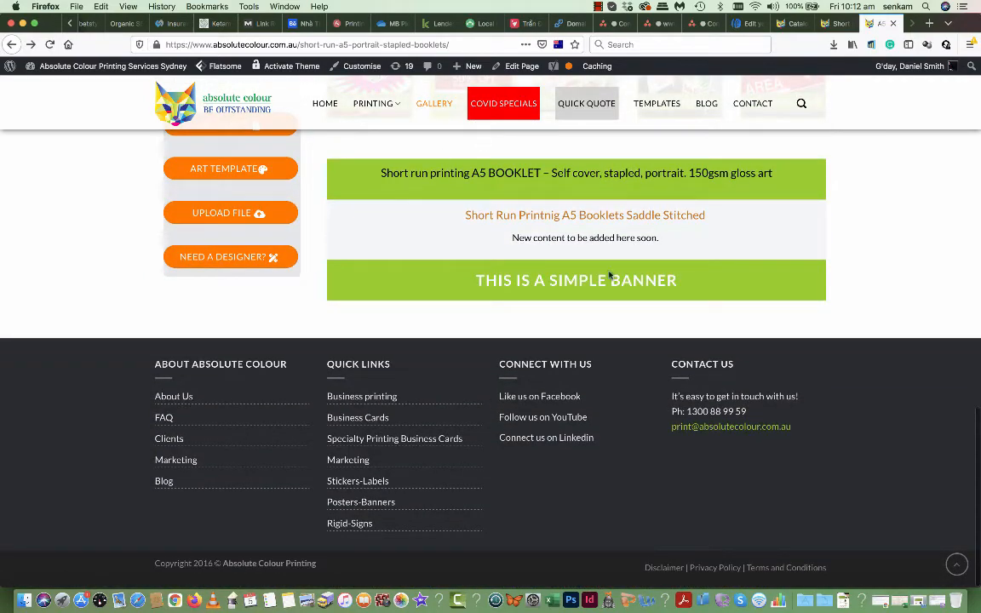
pyautogui.scroll(3)
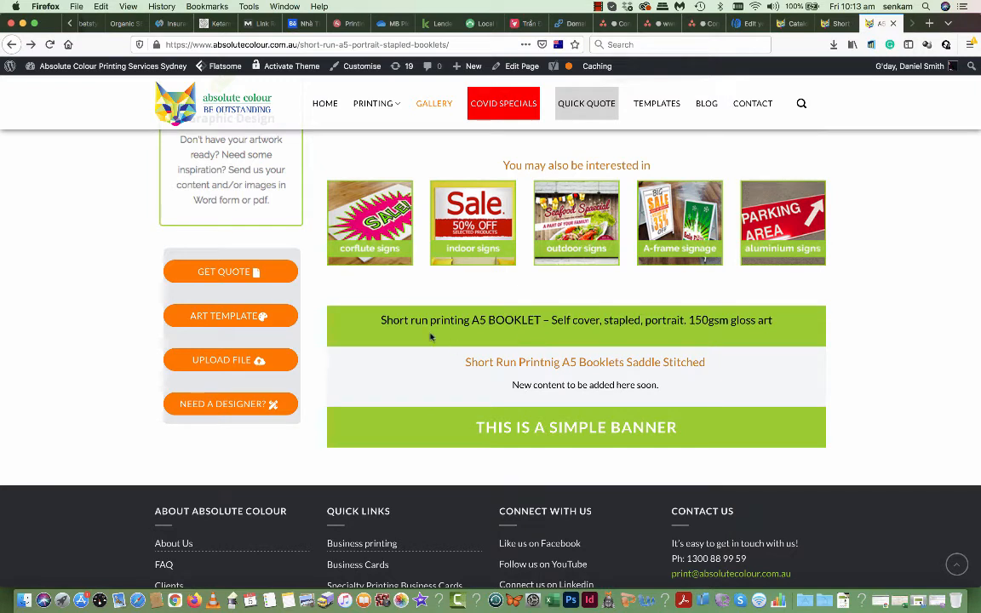
pyautogui.moveTo(433, 338)
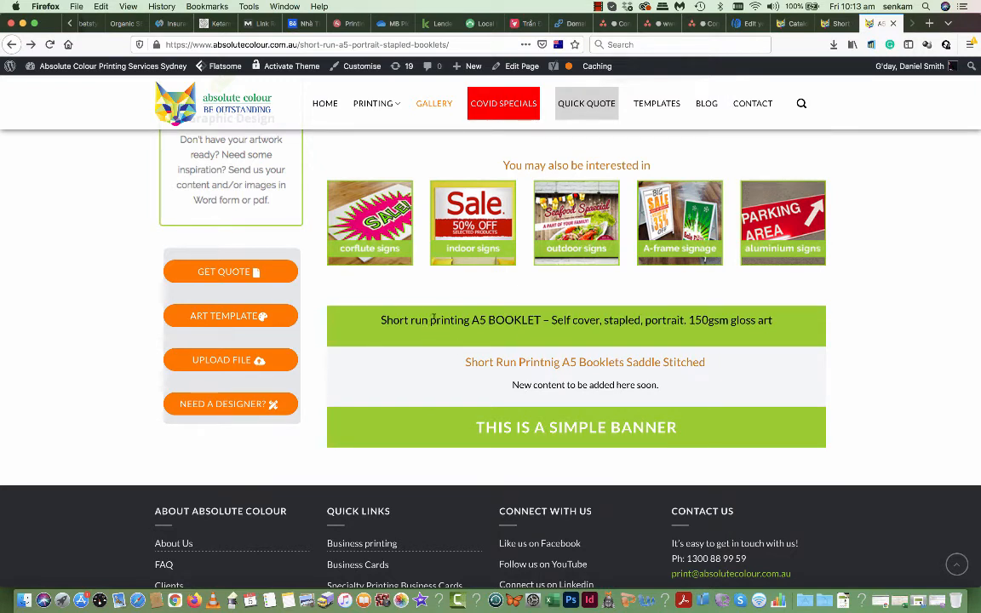
pyautogui.moveTo(514, 64)
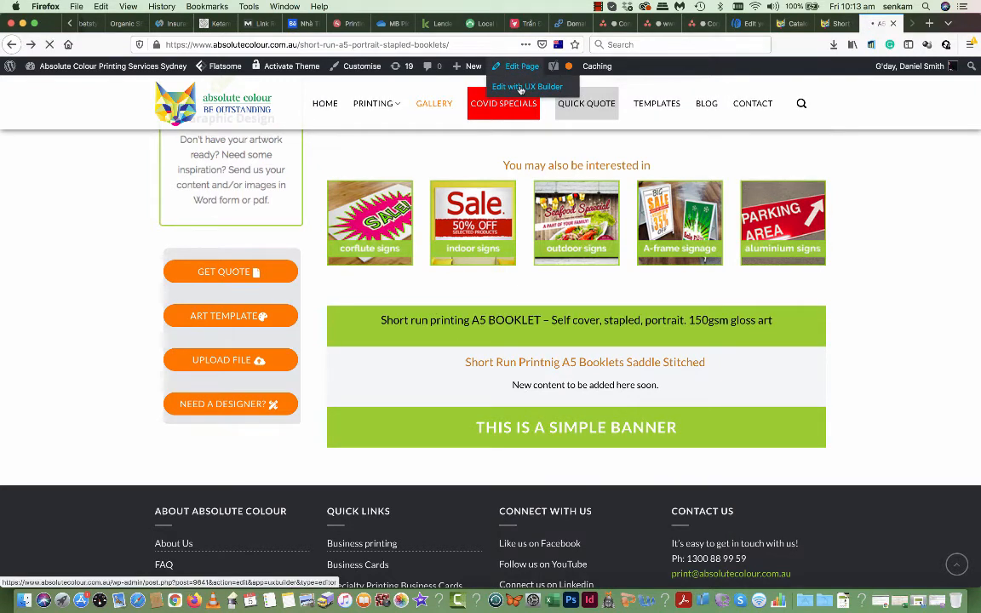
pyautogui.click(528, 85)
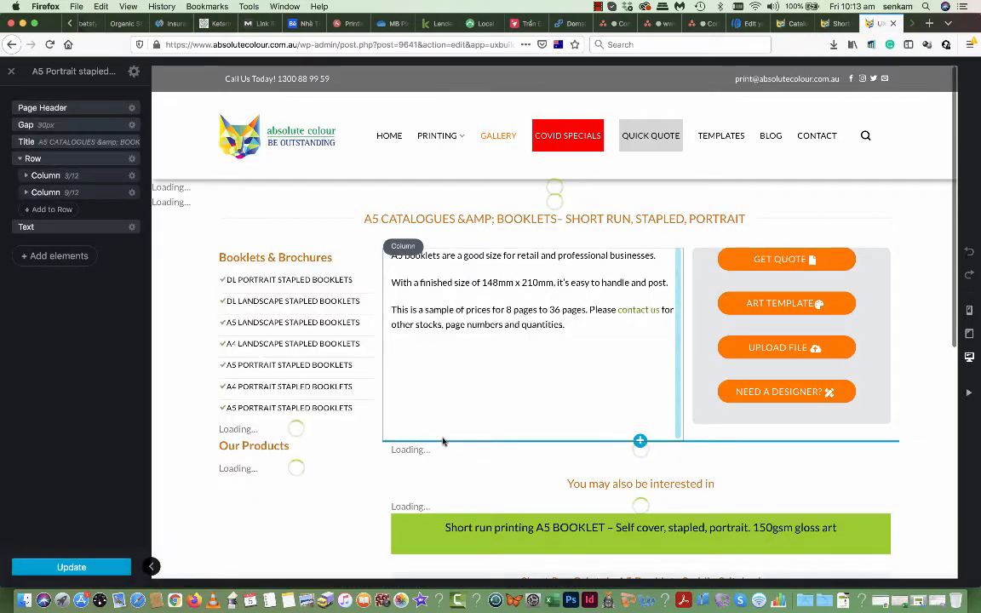
pyautogui.scroll(-3)
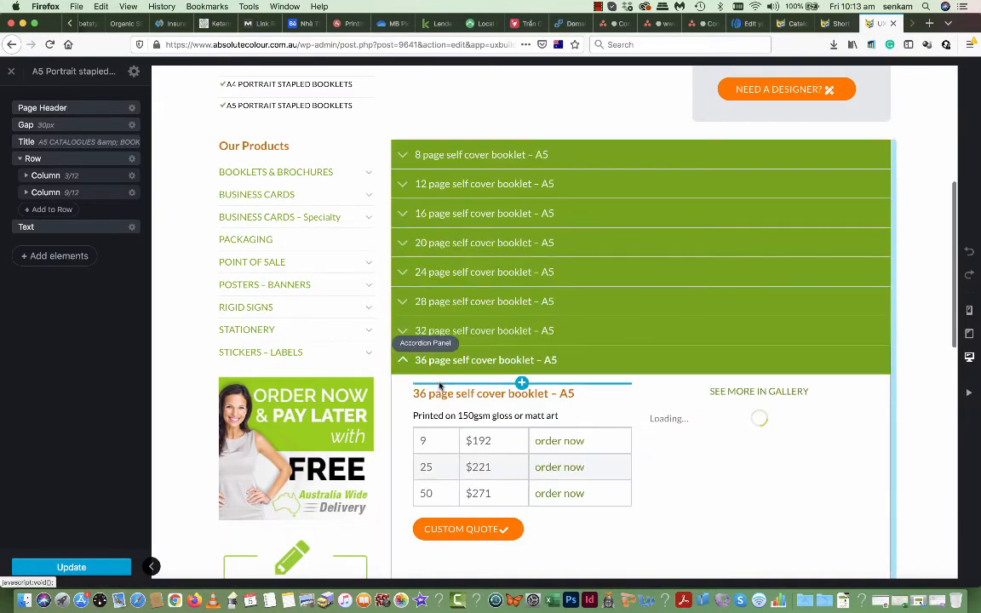
pyautogui.scroll(-3)
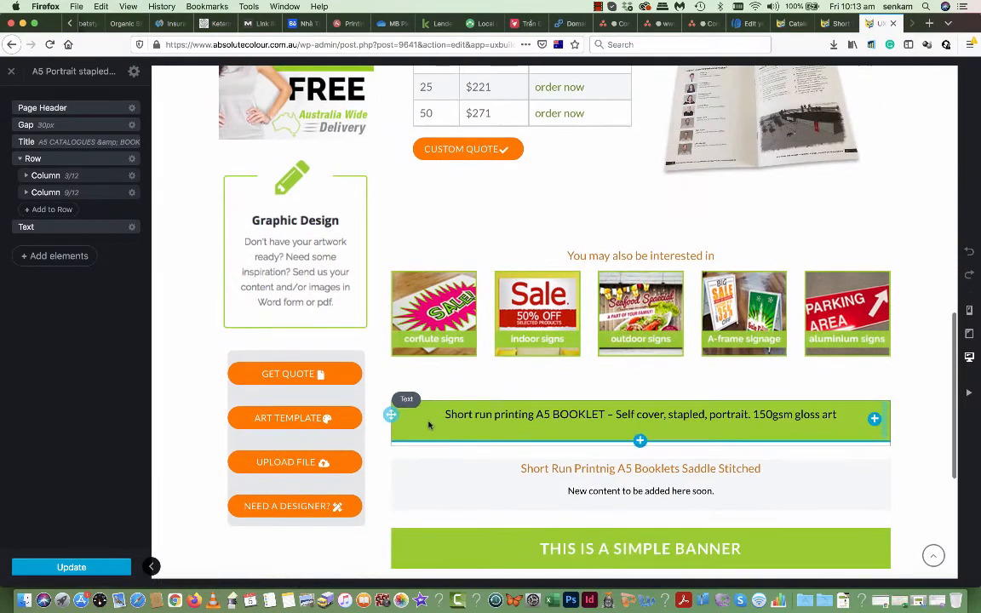
pyautogui.click(640, 416)
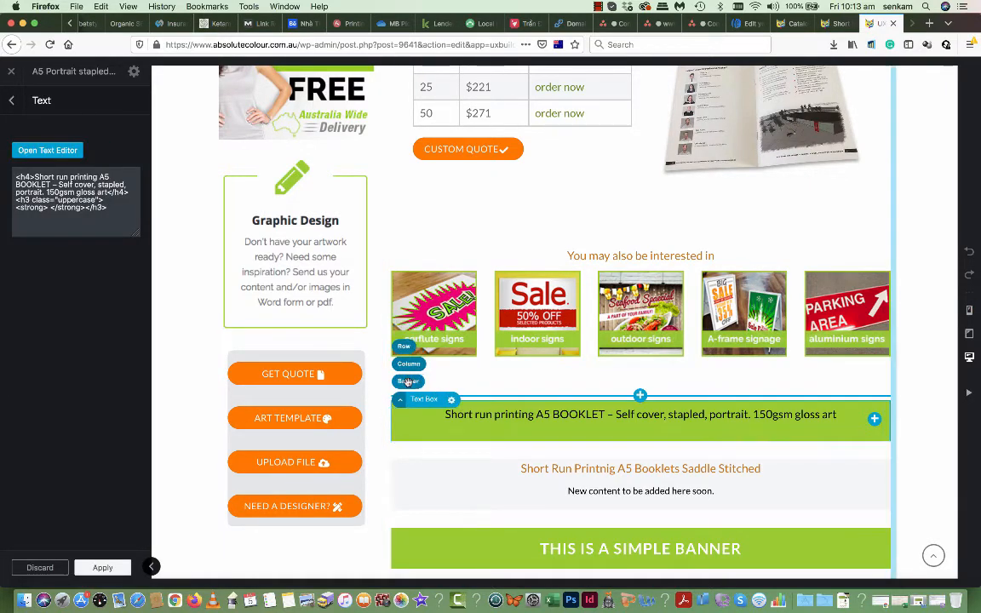
pyautogui.click(423, 398)
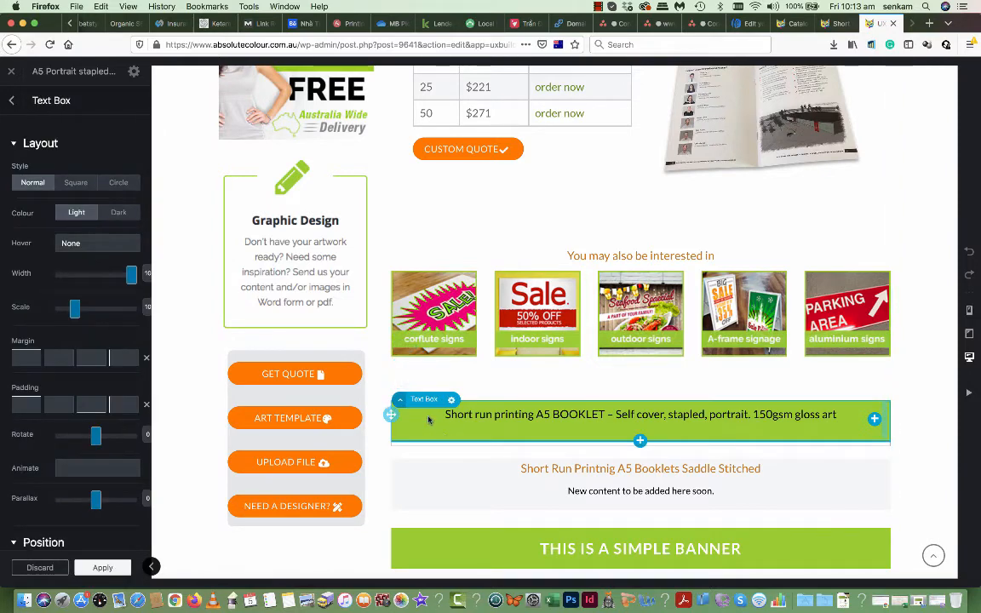
pyautogui.click(452, 400)
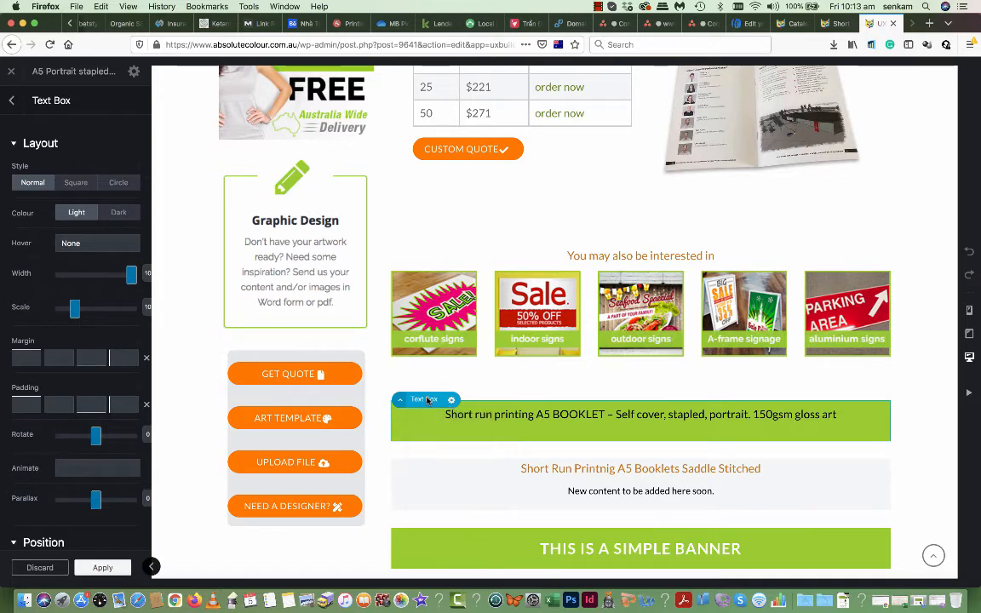
pyautogui.scroll(-3)
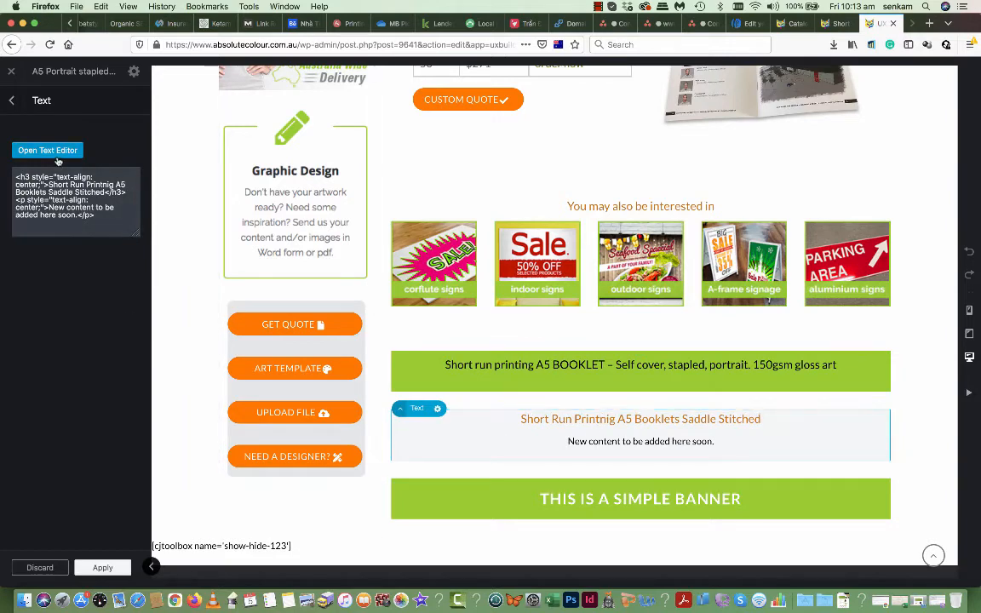
pyautogui.click(47, 150)
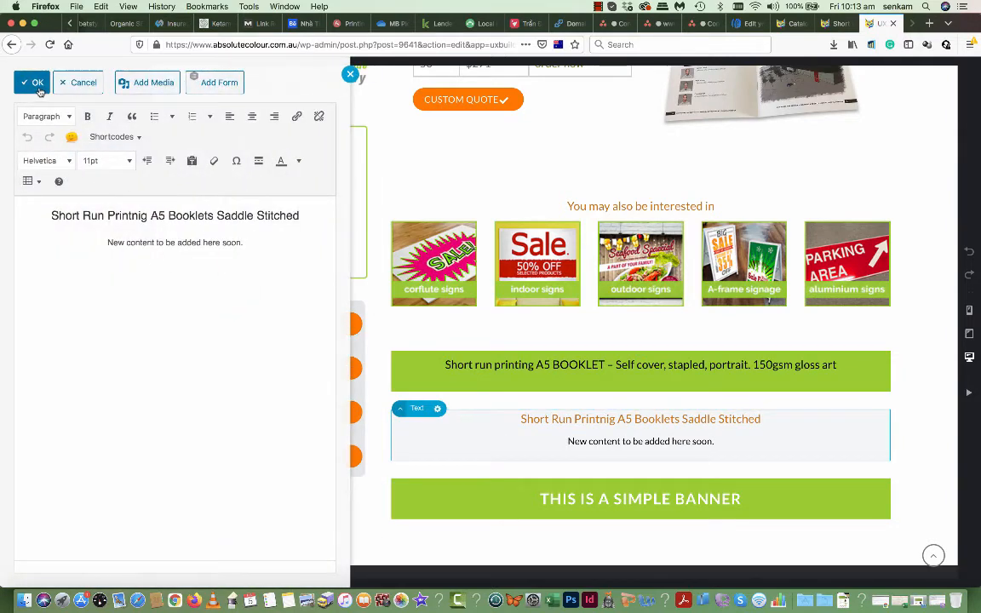
pyautogui.click(32, 82)
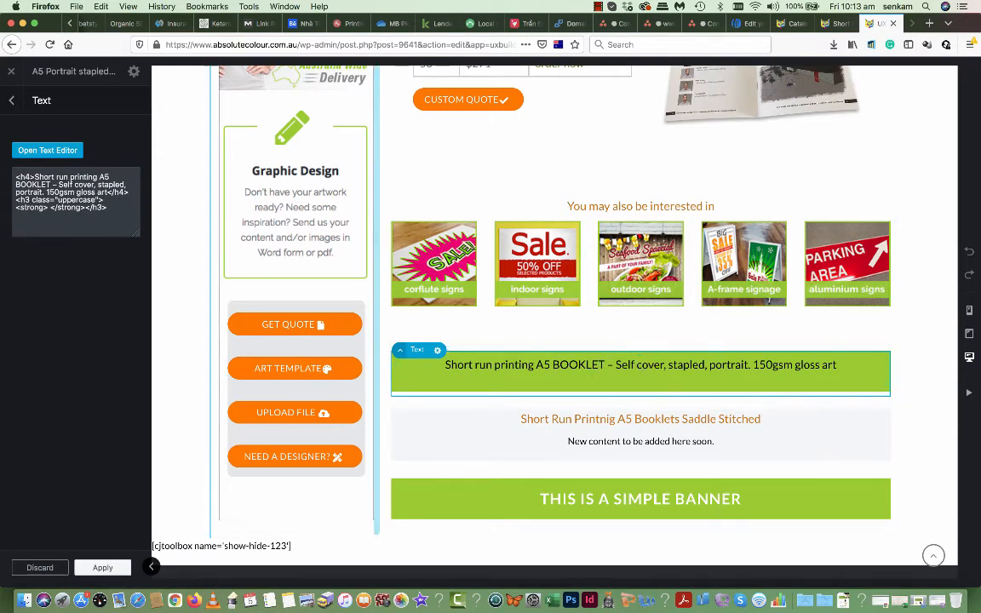
pyautogui.click(47, 150)
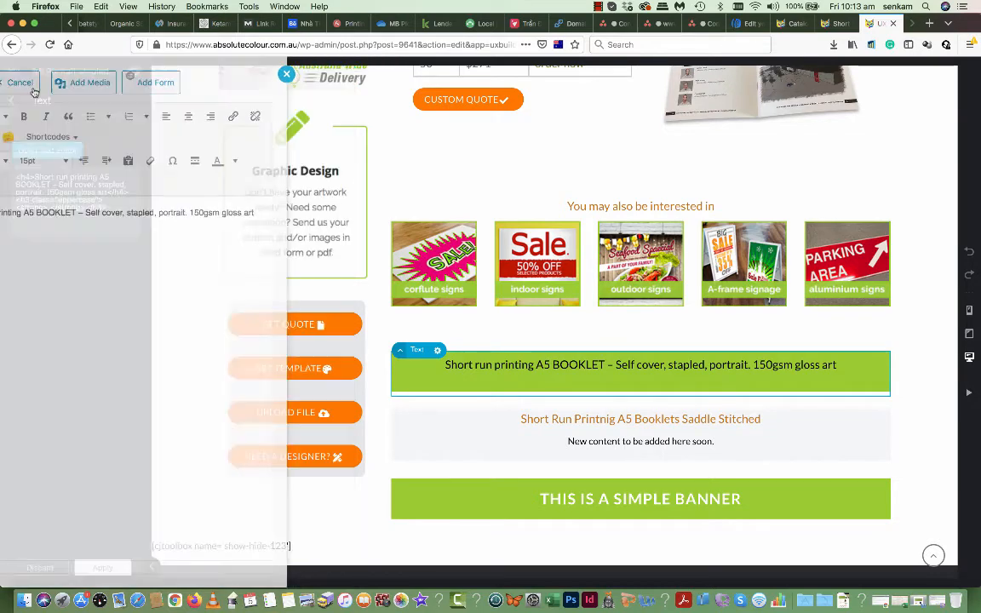
pyautogui.click(102, 567)
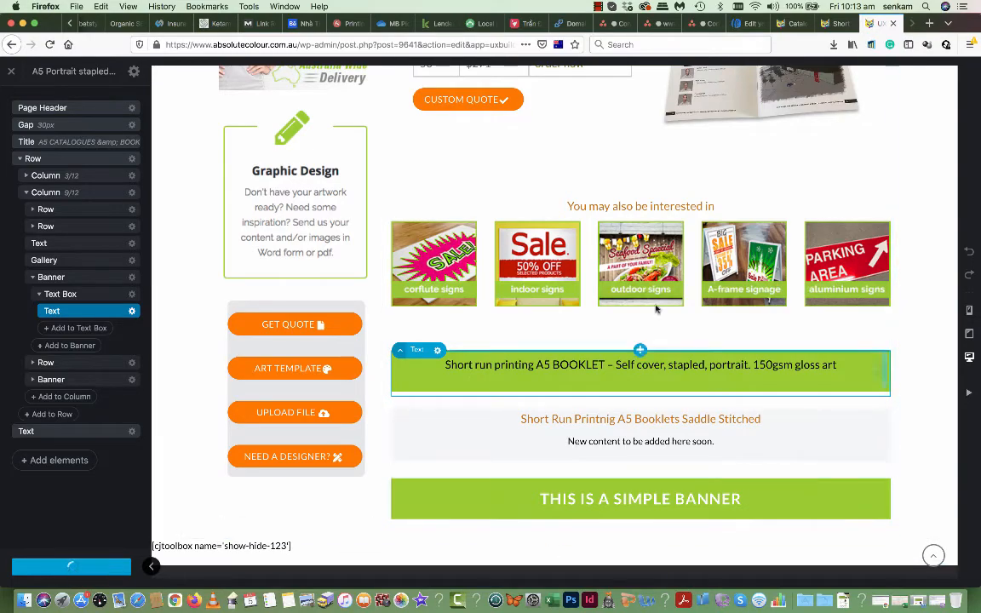
pyautogui.scroll(3)
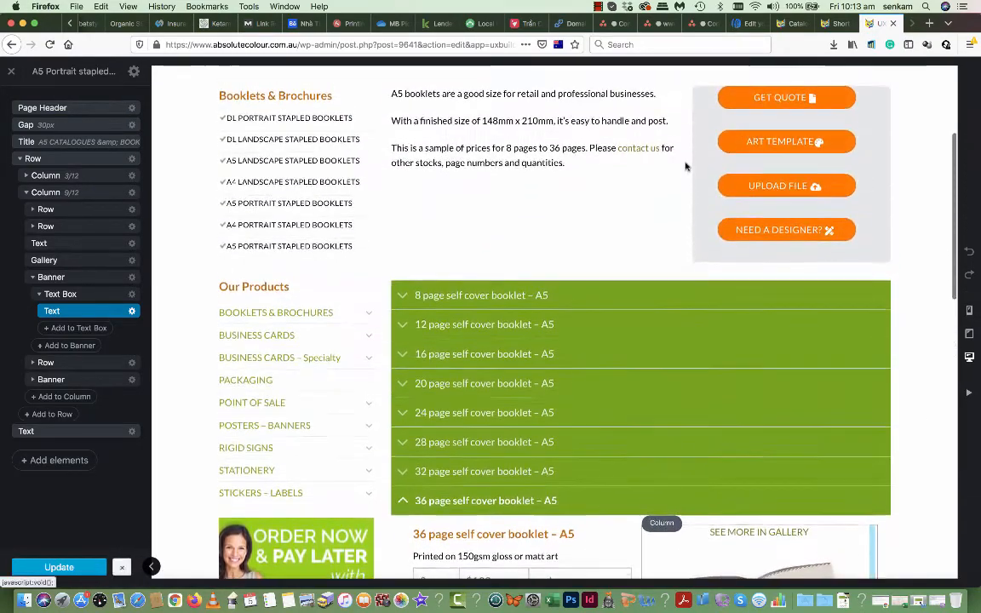
pyautogui.scroll(3)
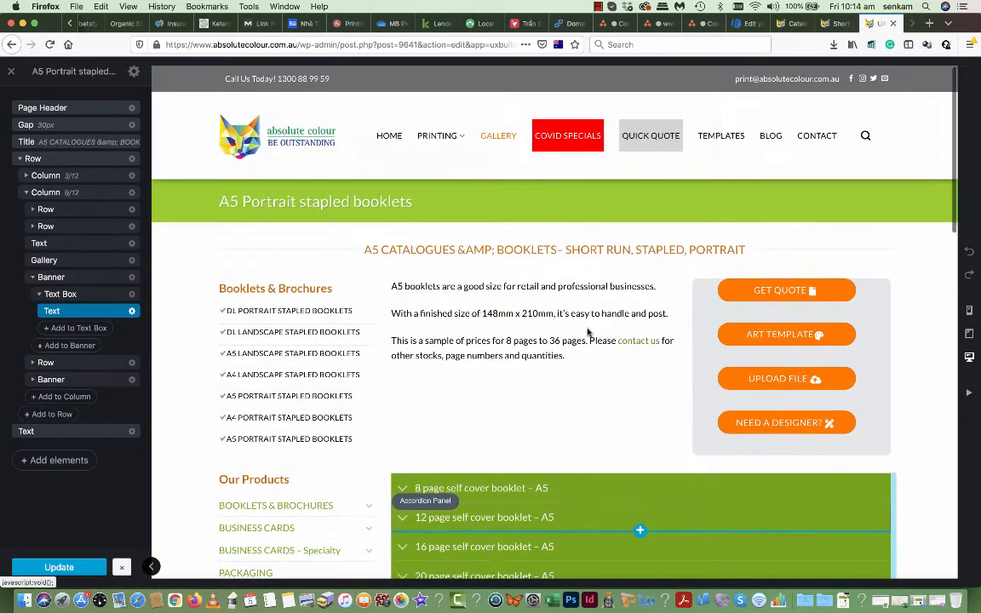
# Review the live booklet page, then visit Catalogues & Booklets and Short Run via the Printing menu.
pyautogui.scroll(-3)
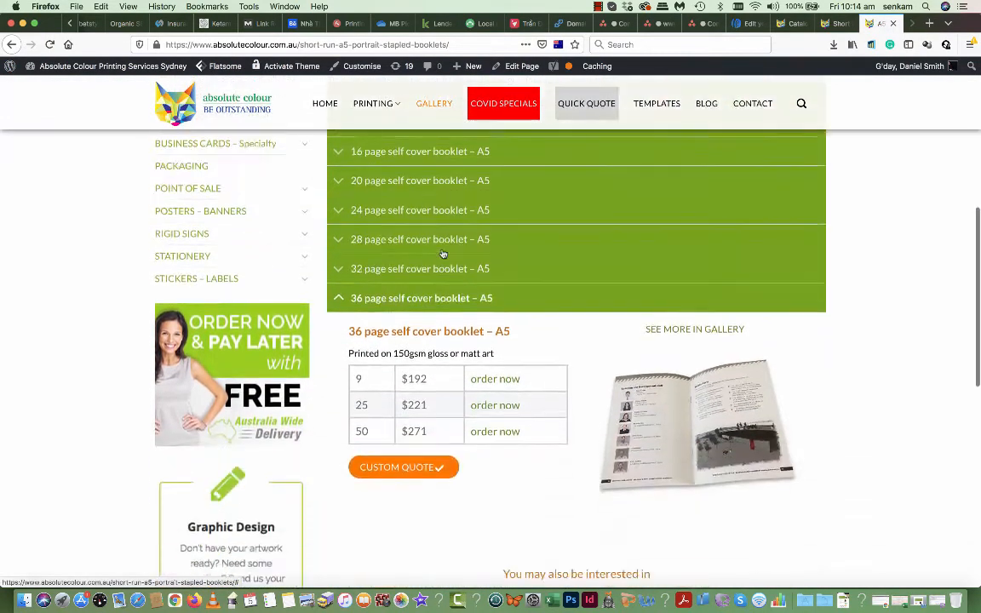
pyautogui.scroll(-3)
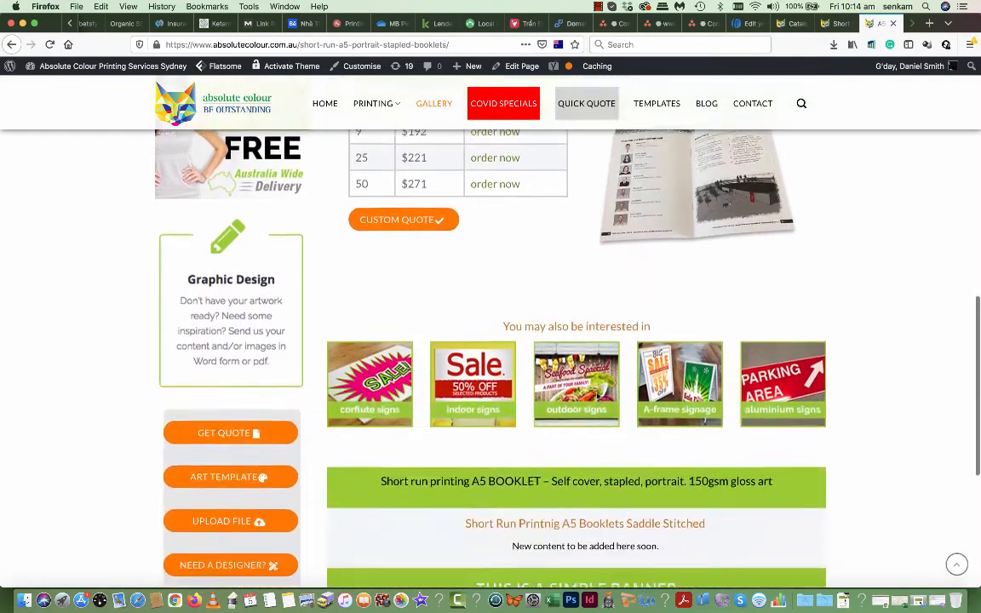
pyautogui.scroll(3)
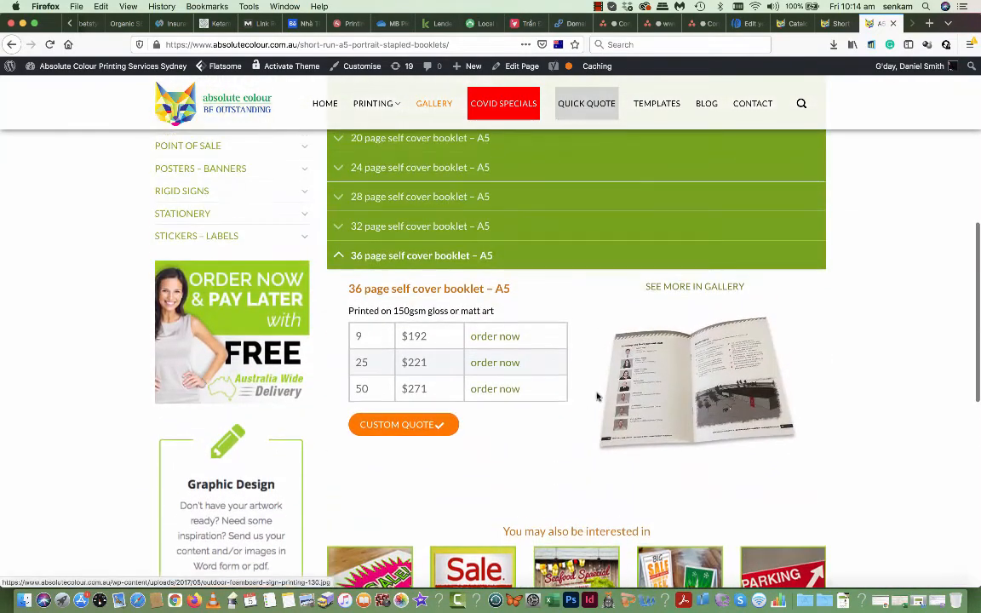
pyautogui.moveTo(532, 185)
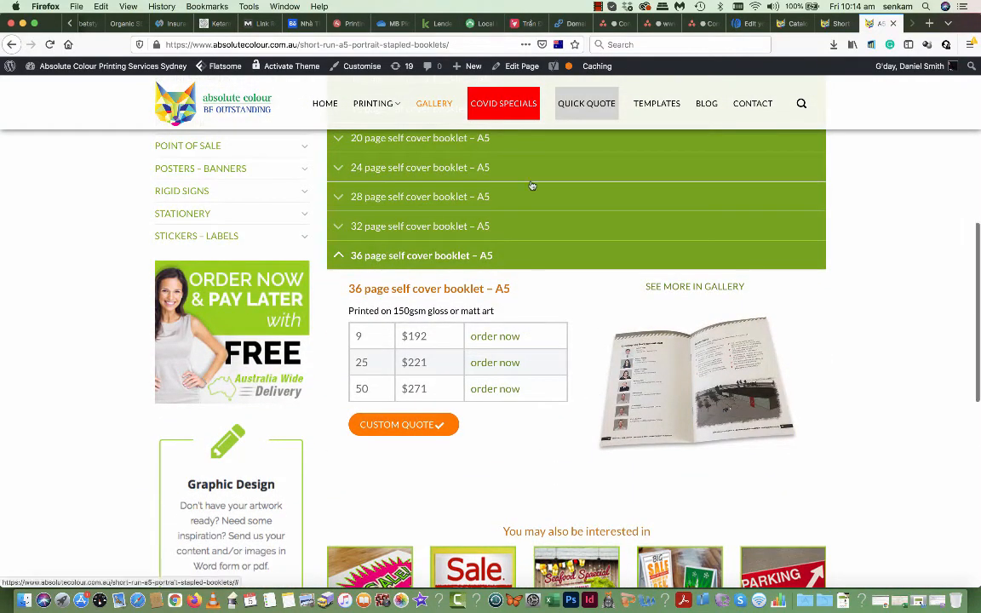
pyautogui.click(372, 104)
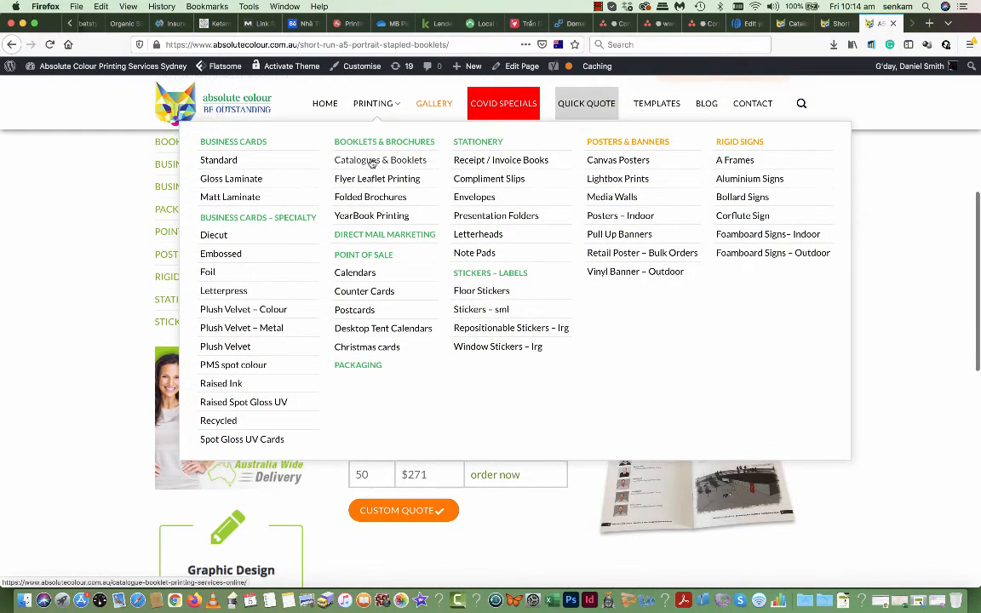
pyautogui.click(380, 160)
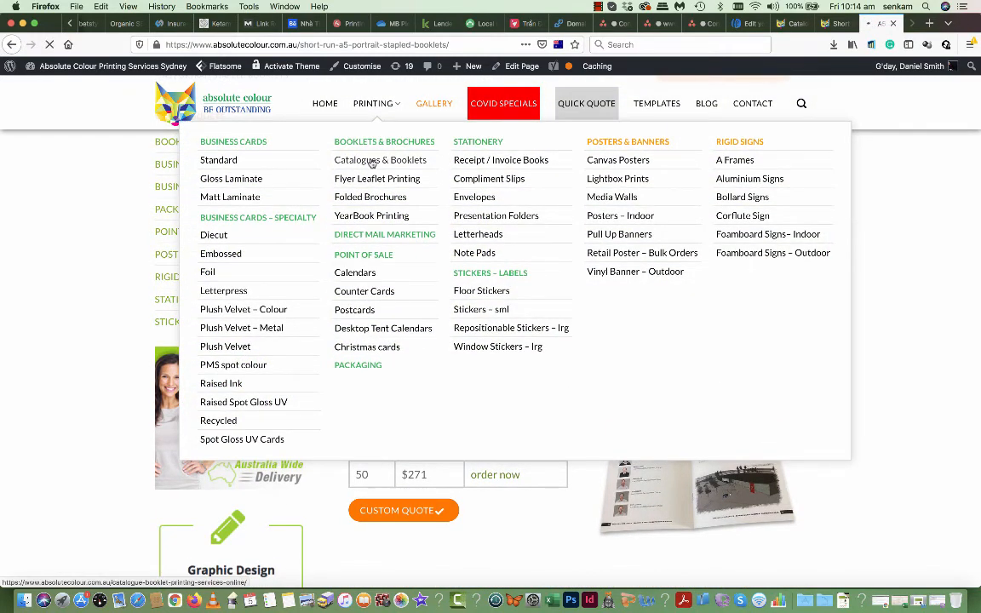
pyautogui.click(379, 160)
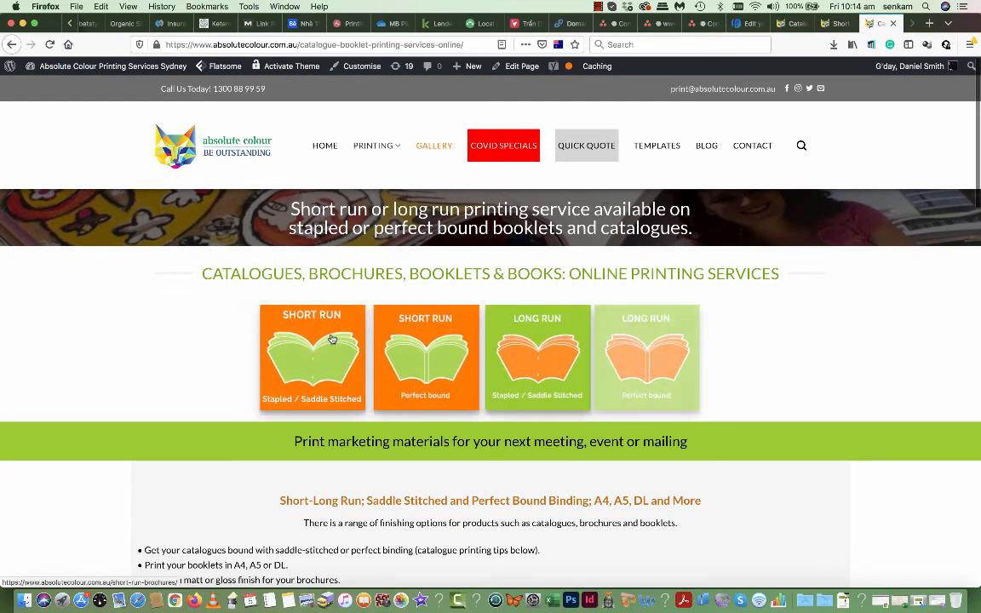
pyautogui.click(310, 357)
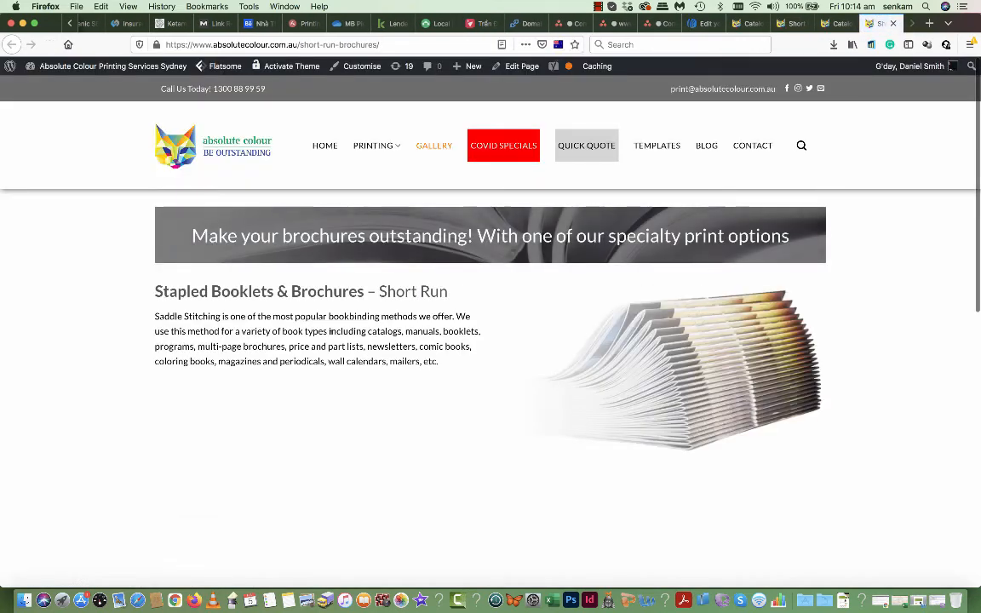
pyautogui.scroll(-3)
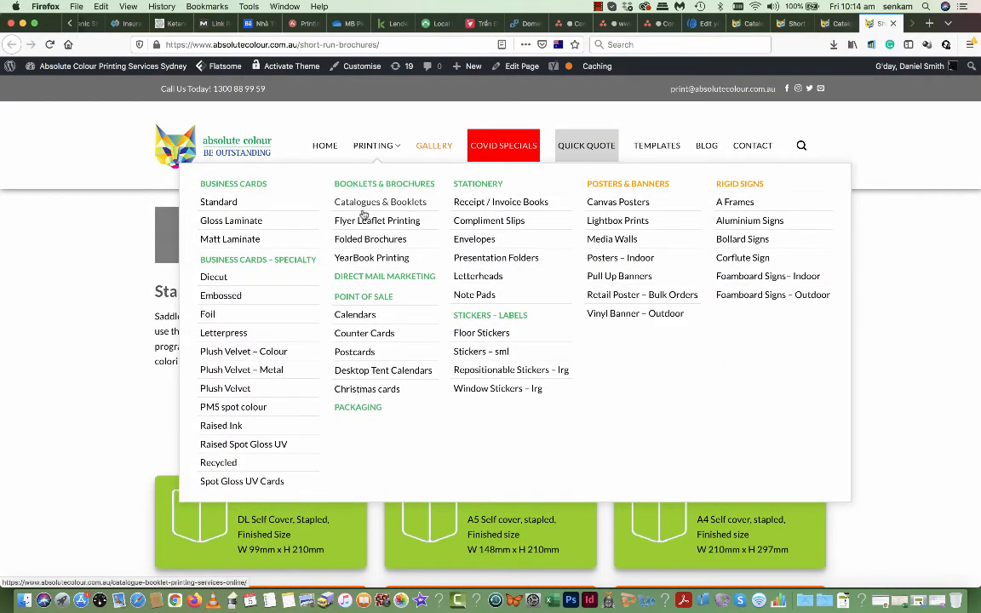
pyautogui.moveTo(456, 280)
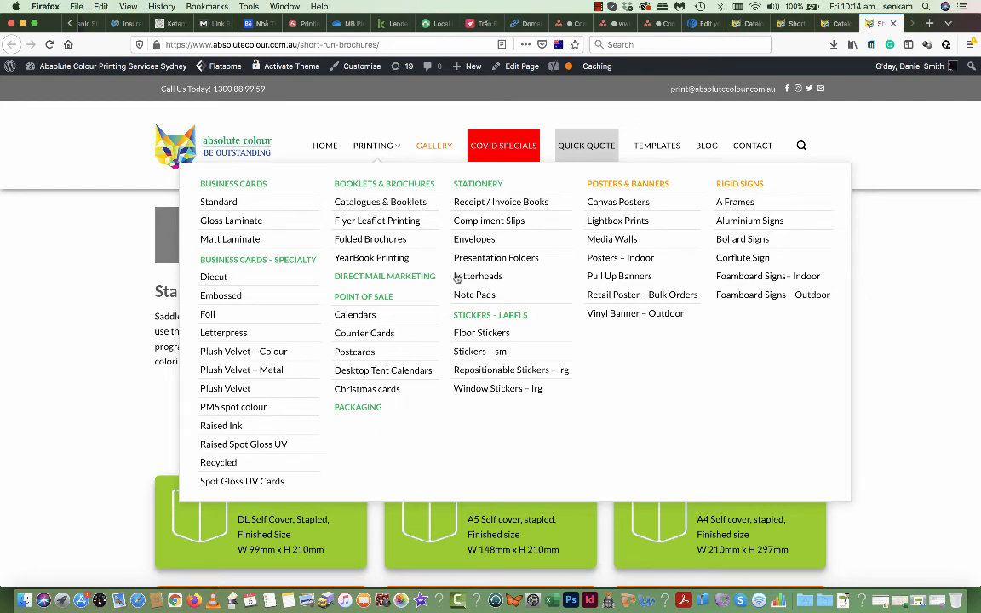
pyautogui.moveTo(330, 275)
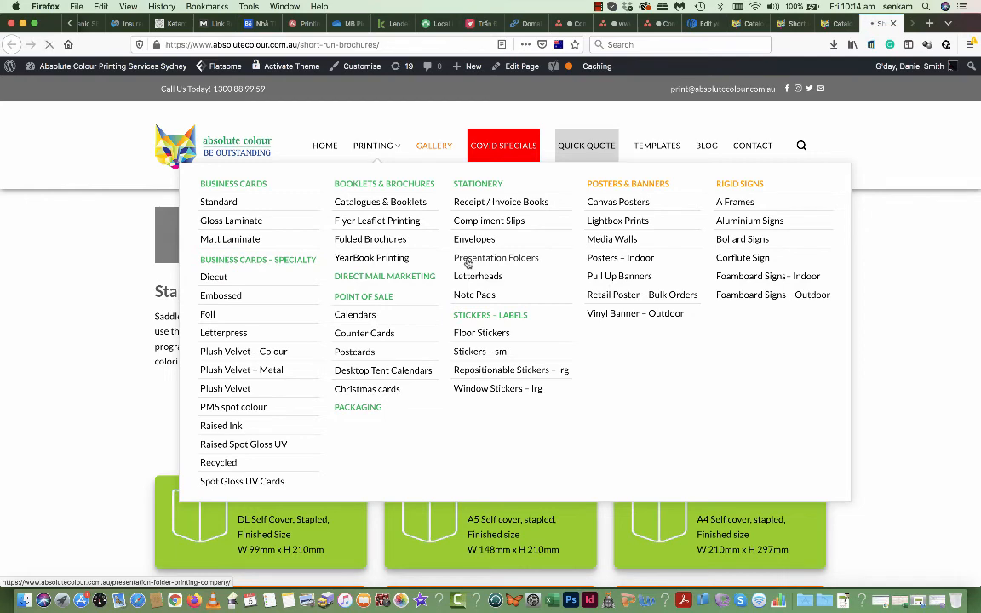
# Visit the corporate Presentation Folders page and look over it.
pyautogui.click(496, 257)
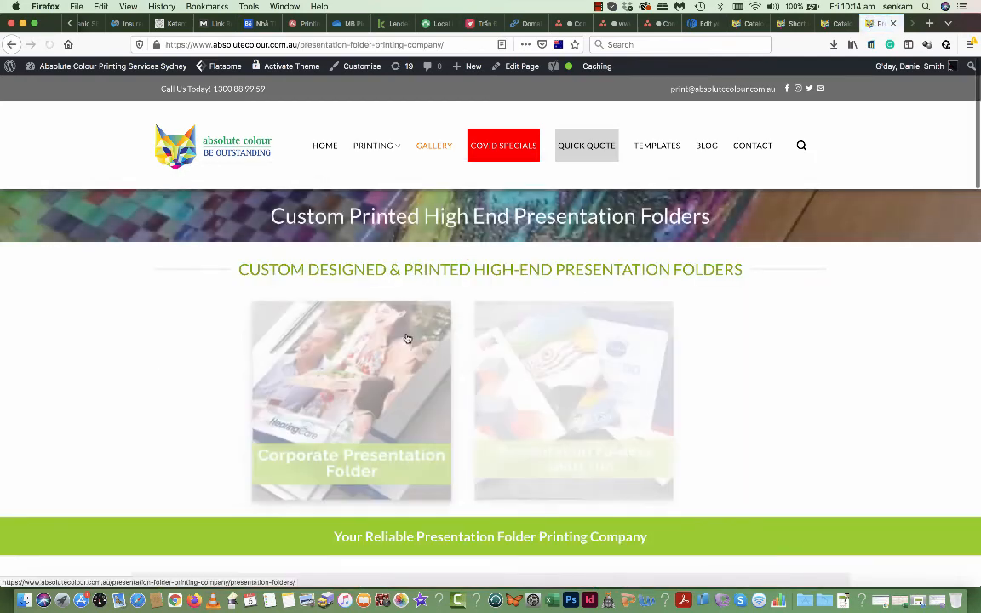
pyautogui.scroll(-3)
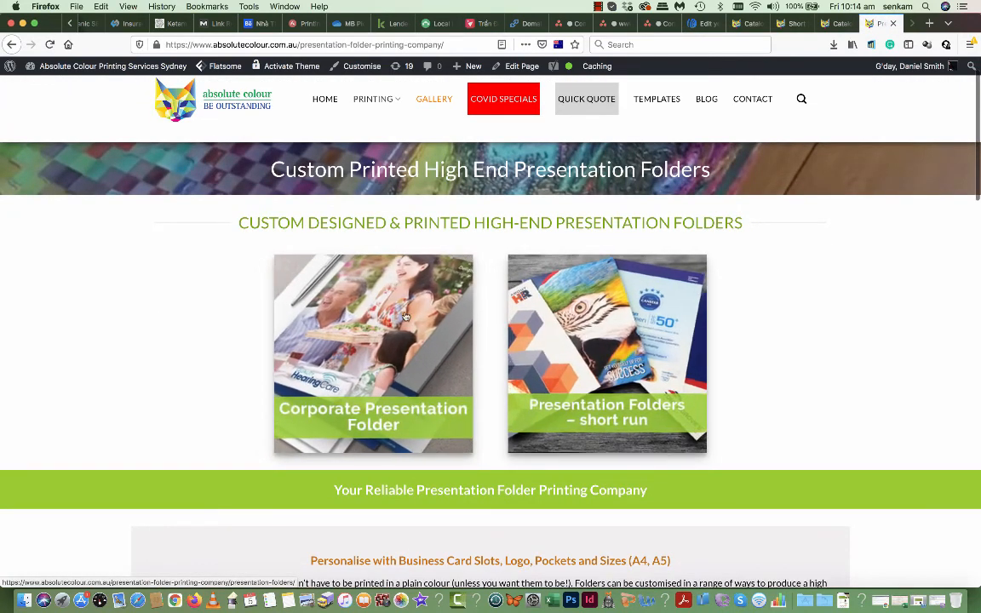
pyautogui.scroll(-3)
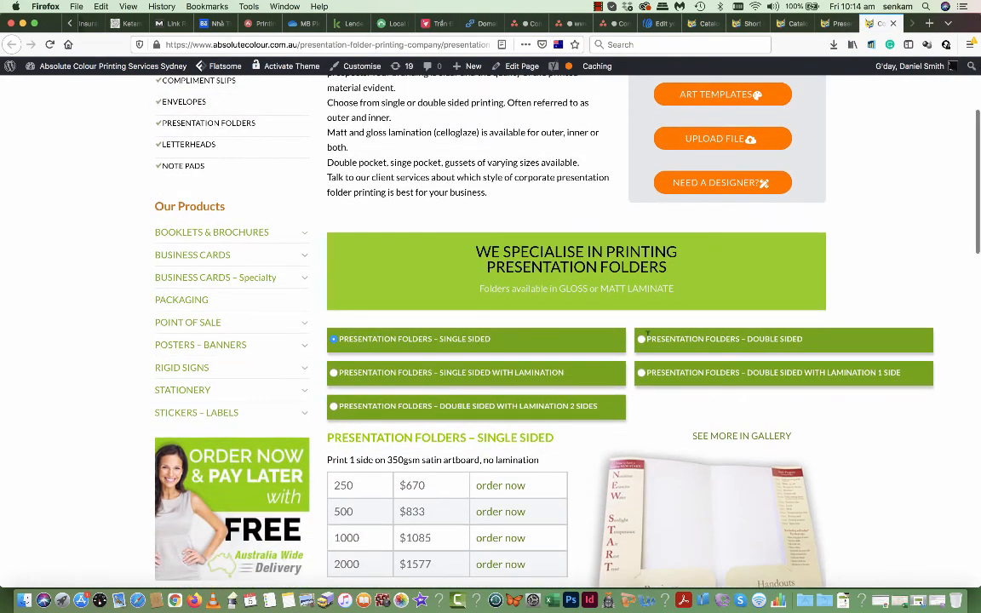
pyautogui.scroll(3)
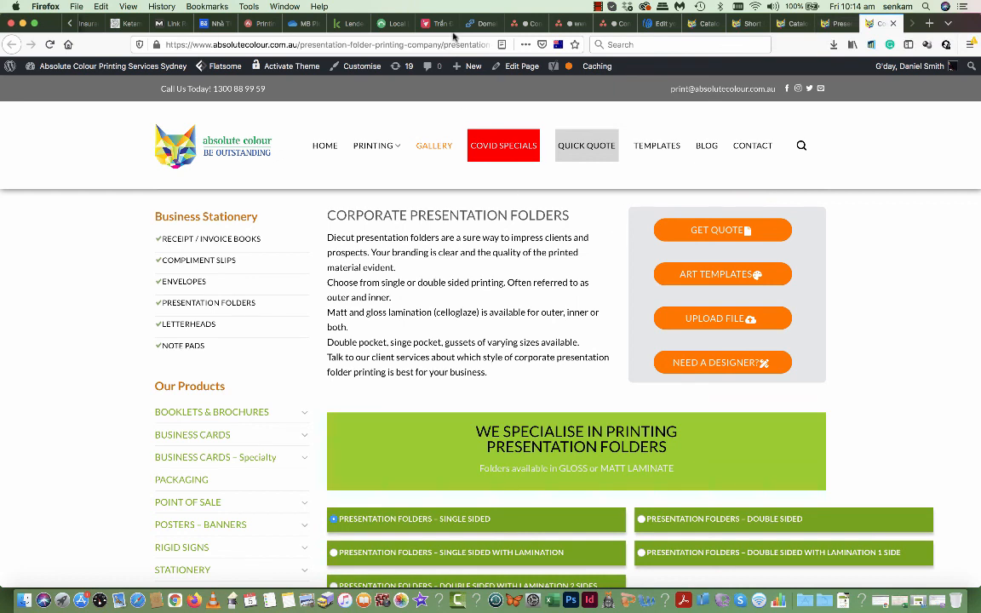
pyautogui.moveTo(855, 245)
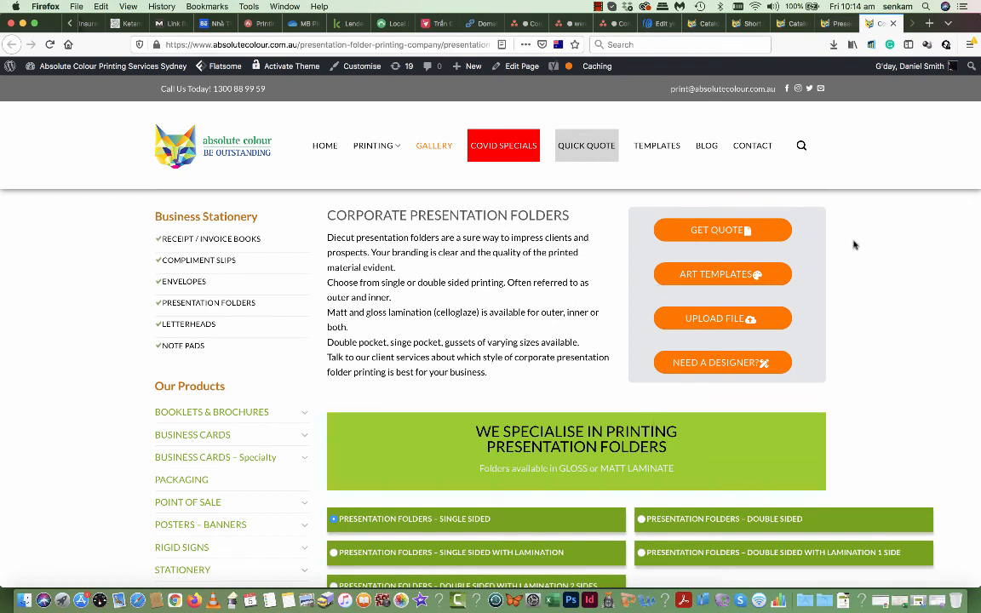